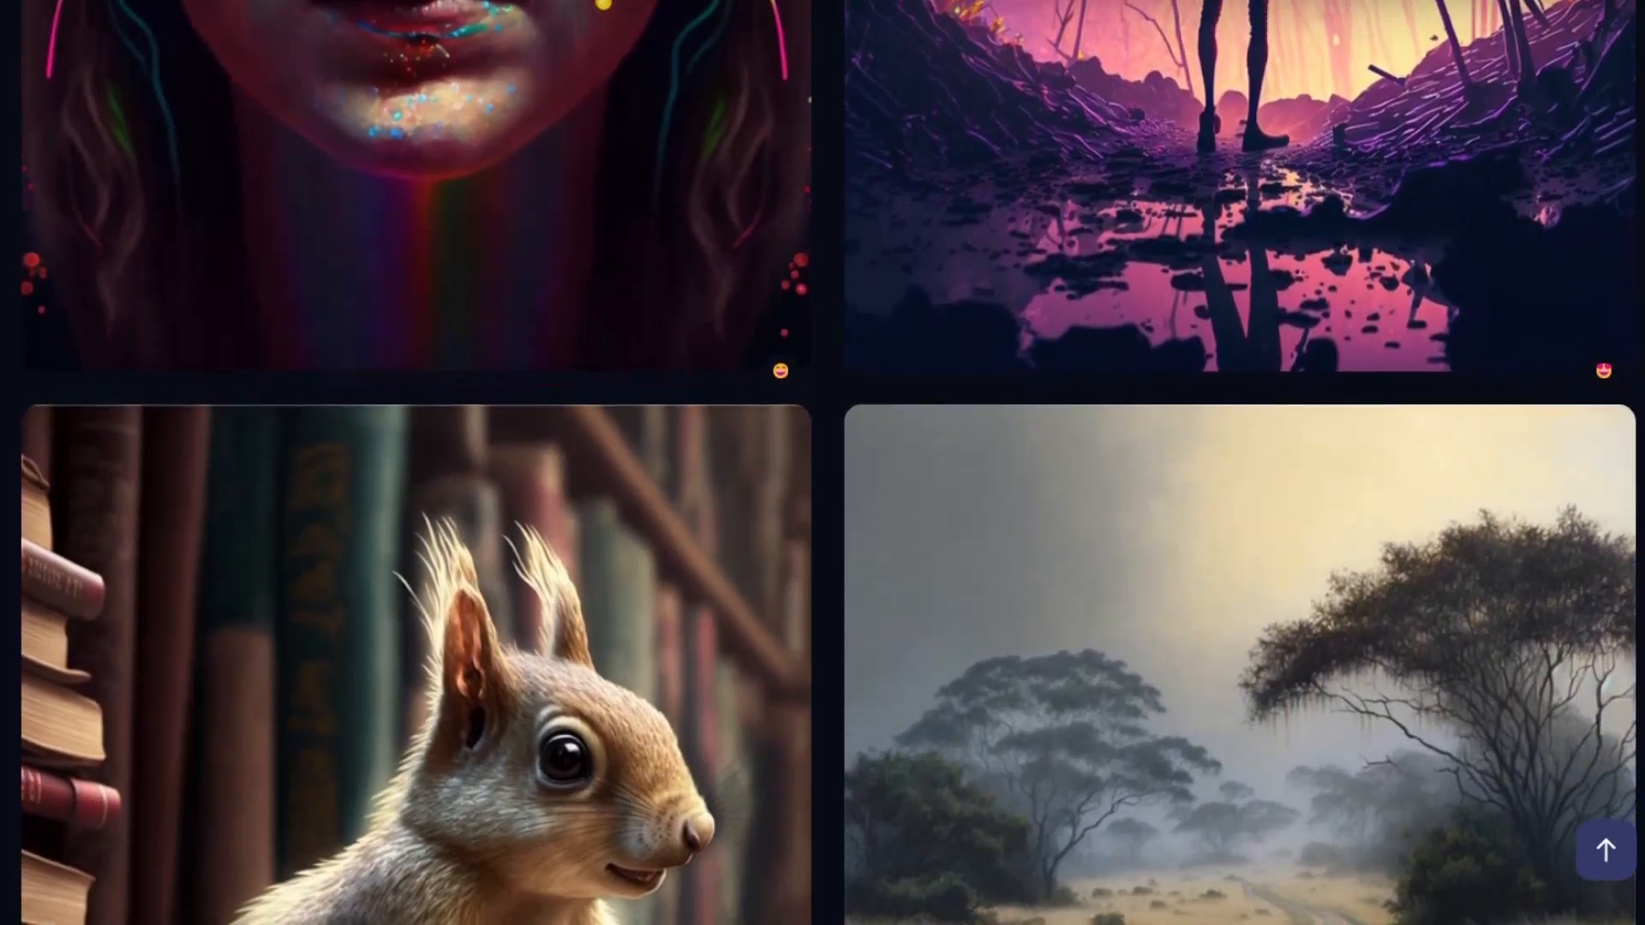
Scroll down the server's channel list to reach the #seed channel
scroll("down", 3)
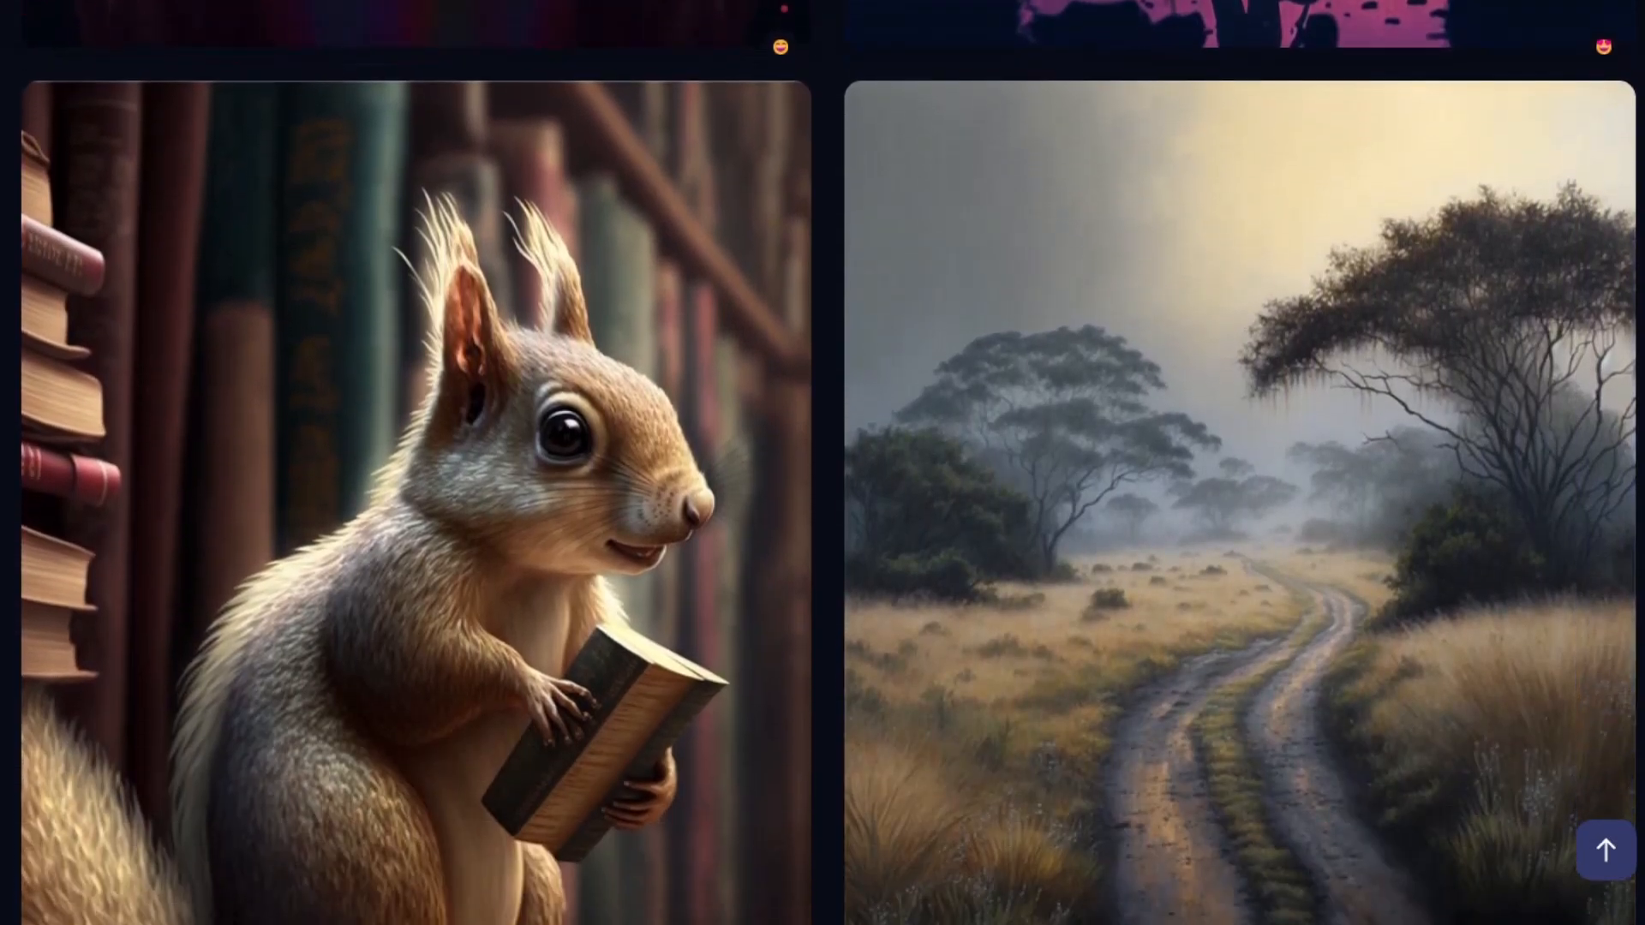
scroll("down", 3)
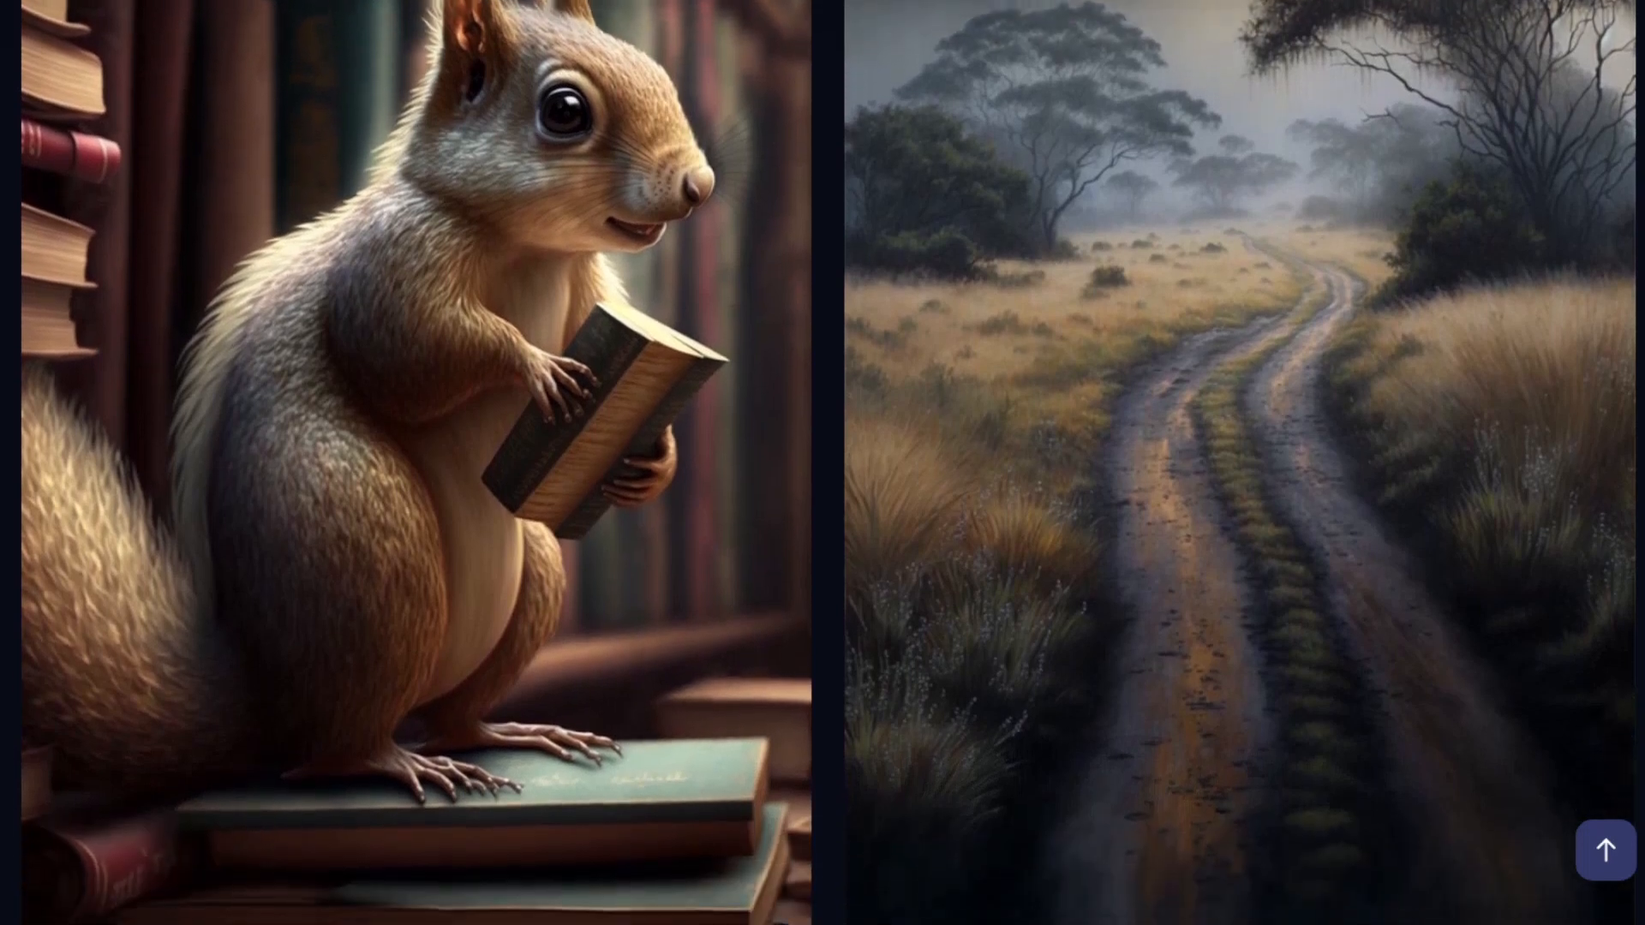
scroll("down", 3)
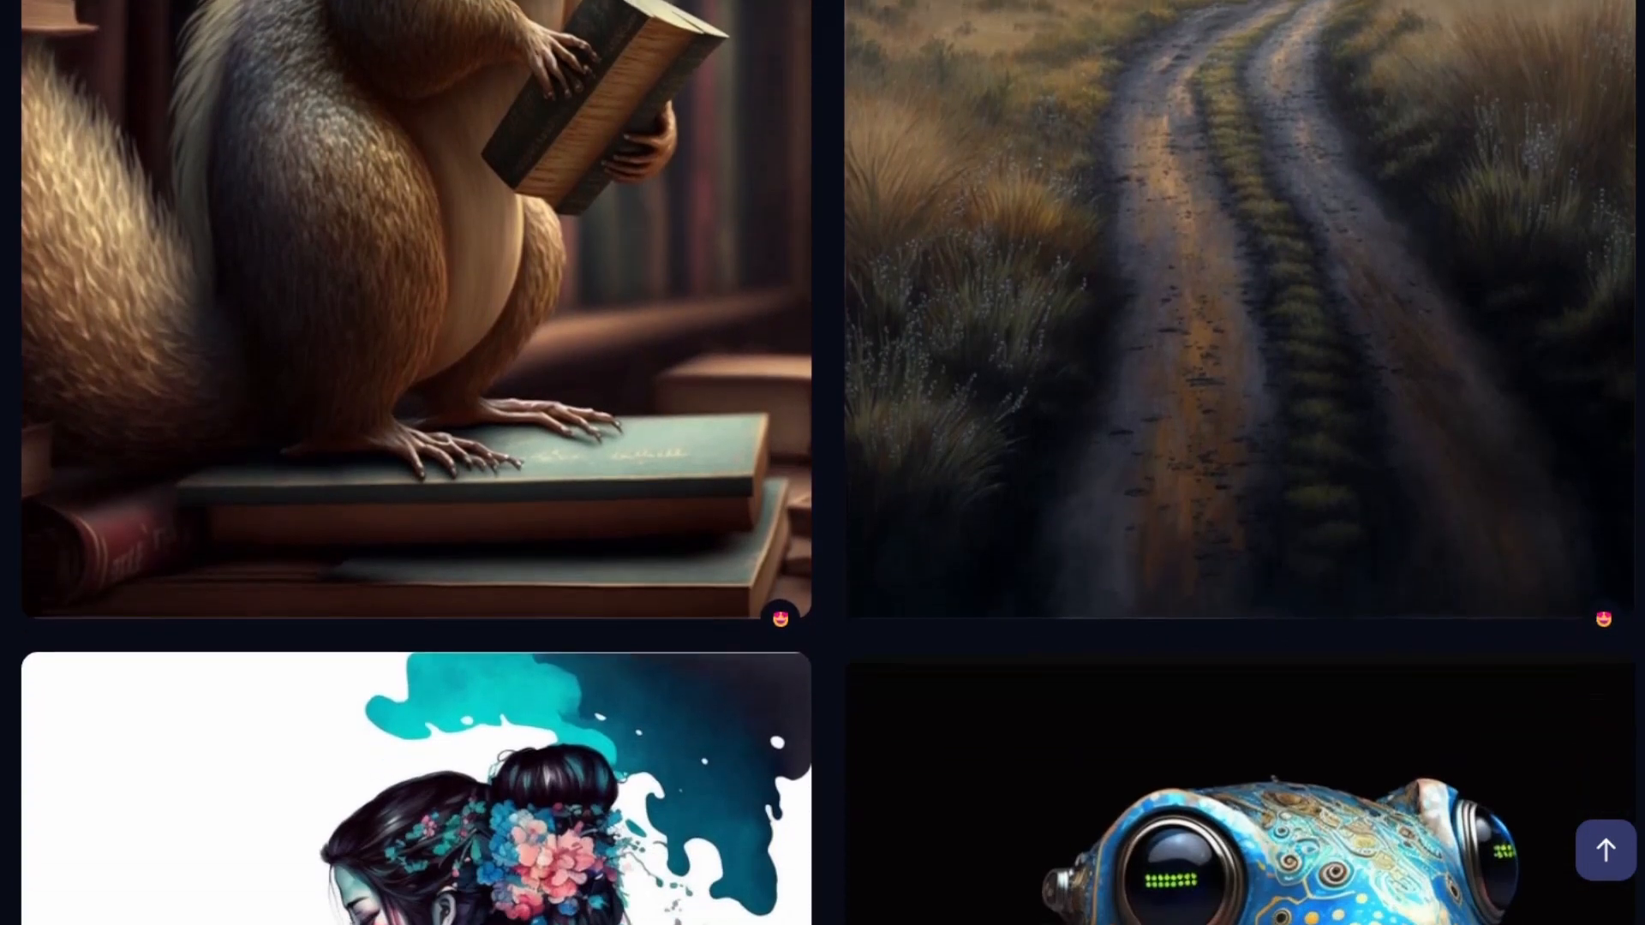
scroll("down", 3)
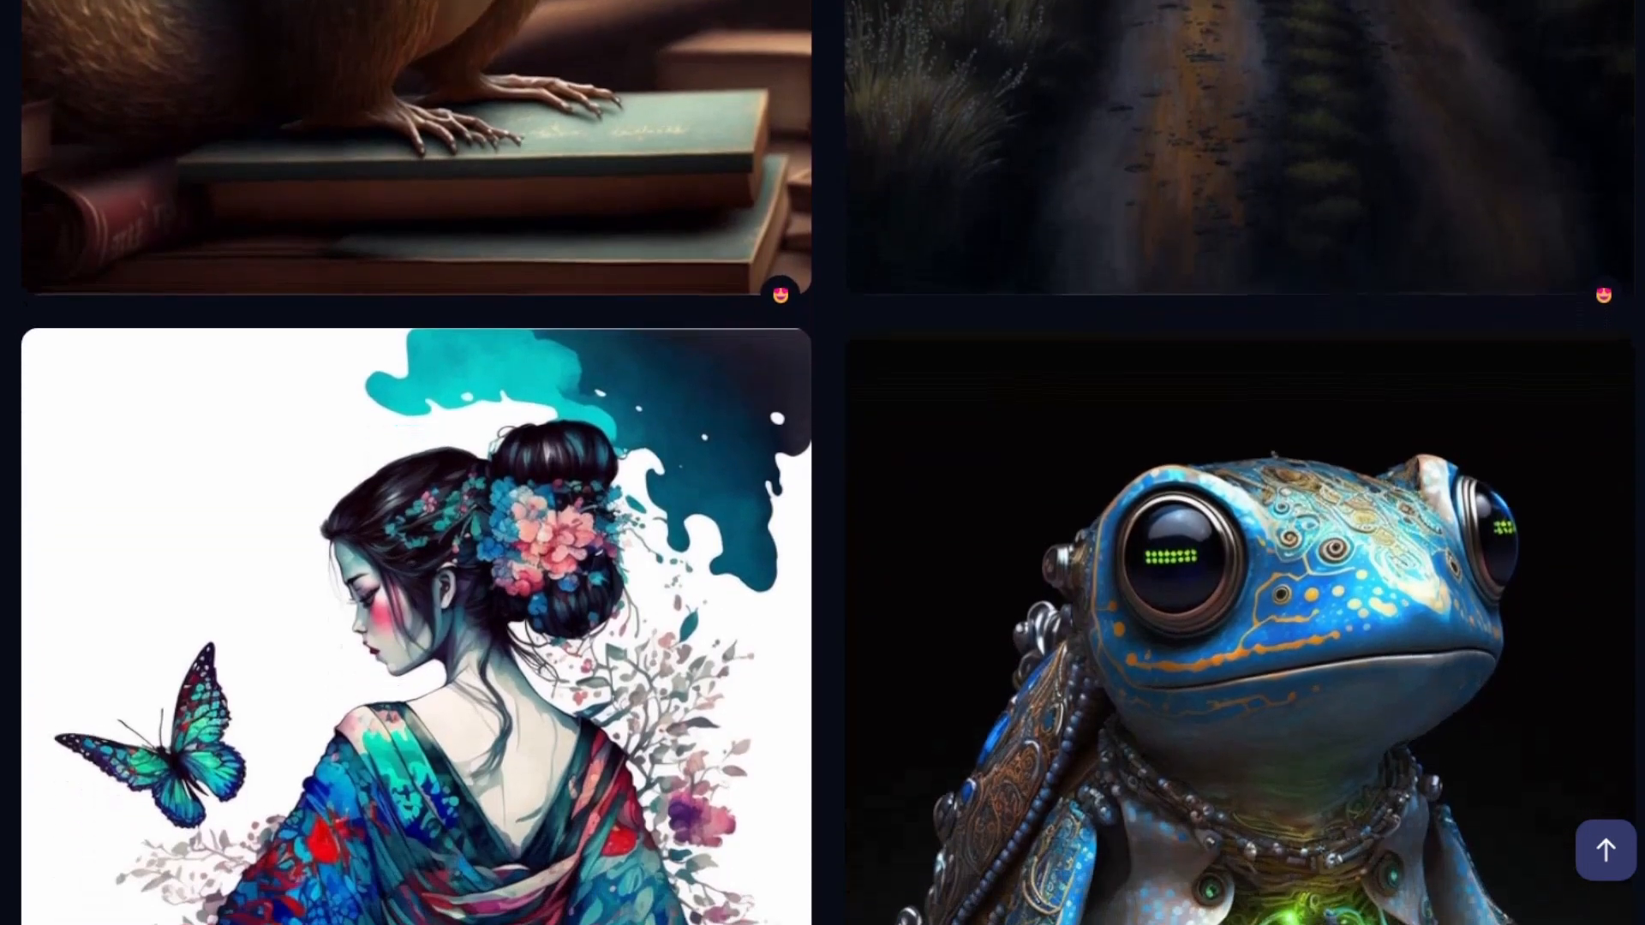
scroll("down", 3)
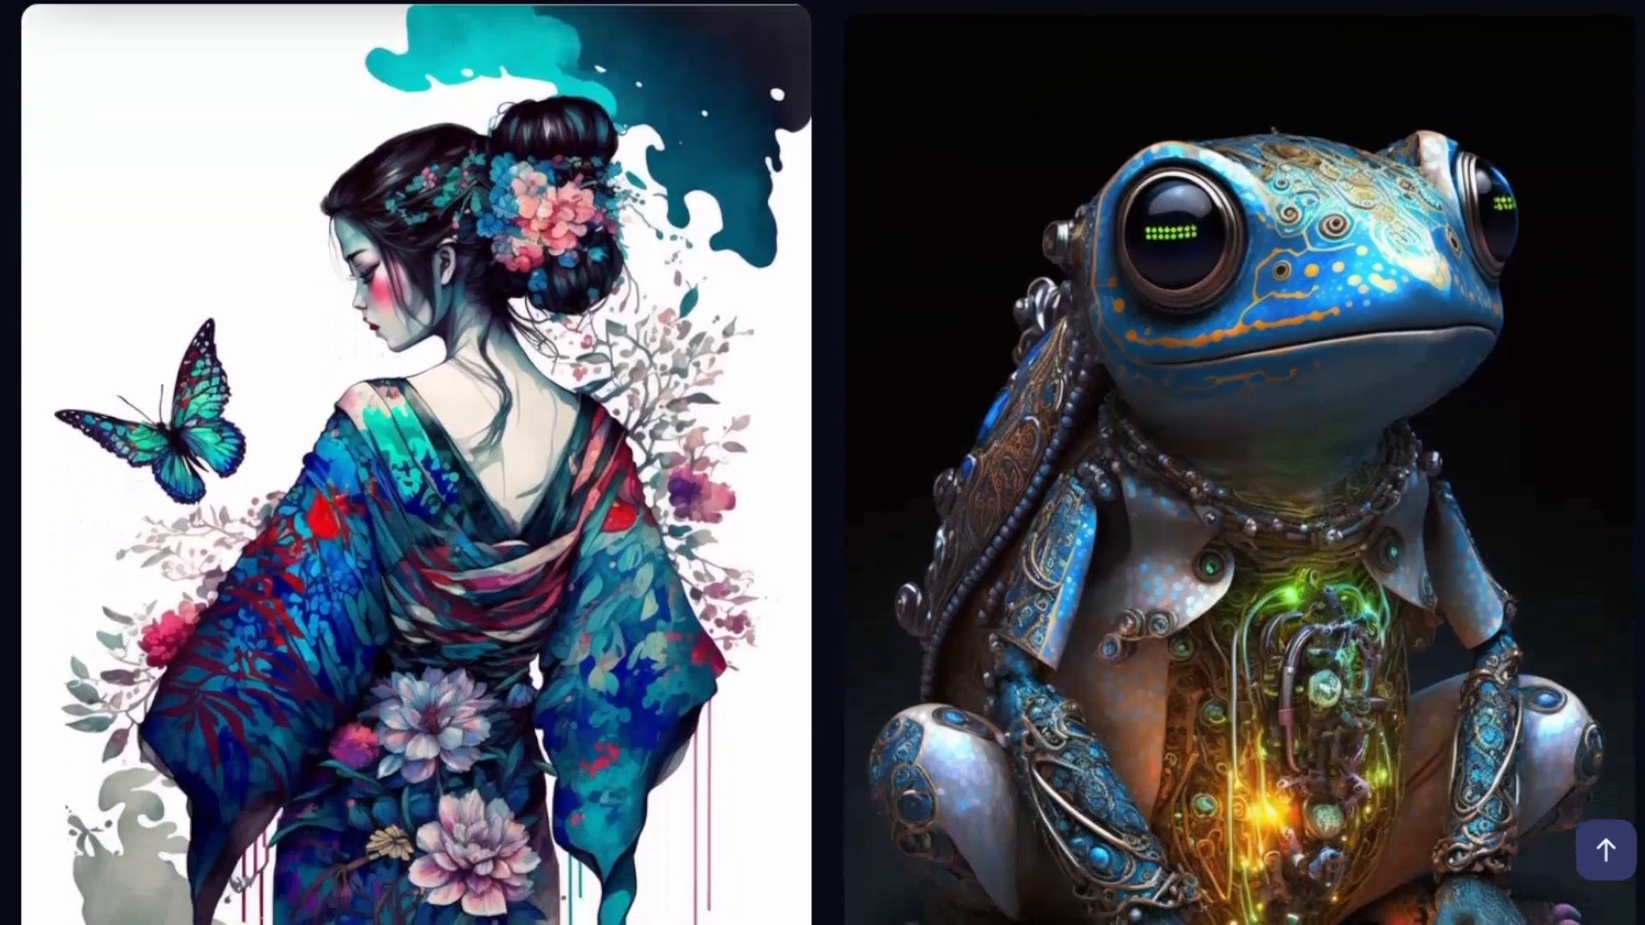
scroll("down", 3)
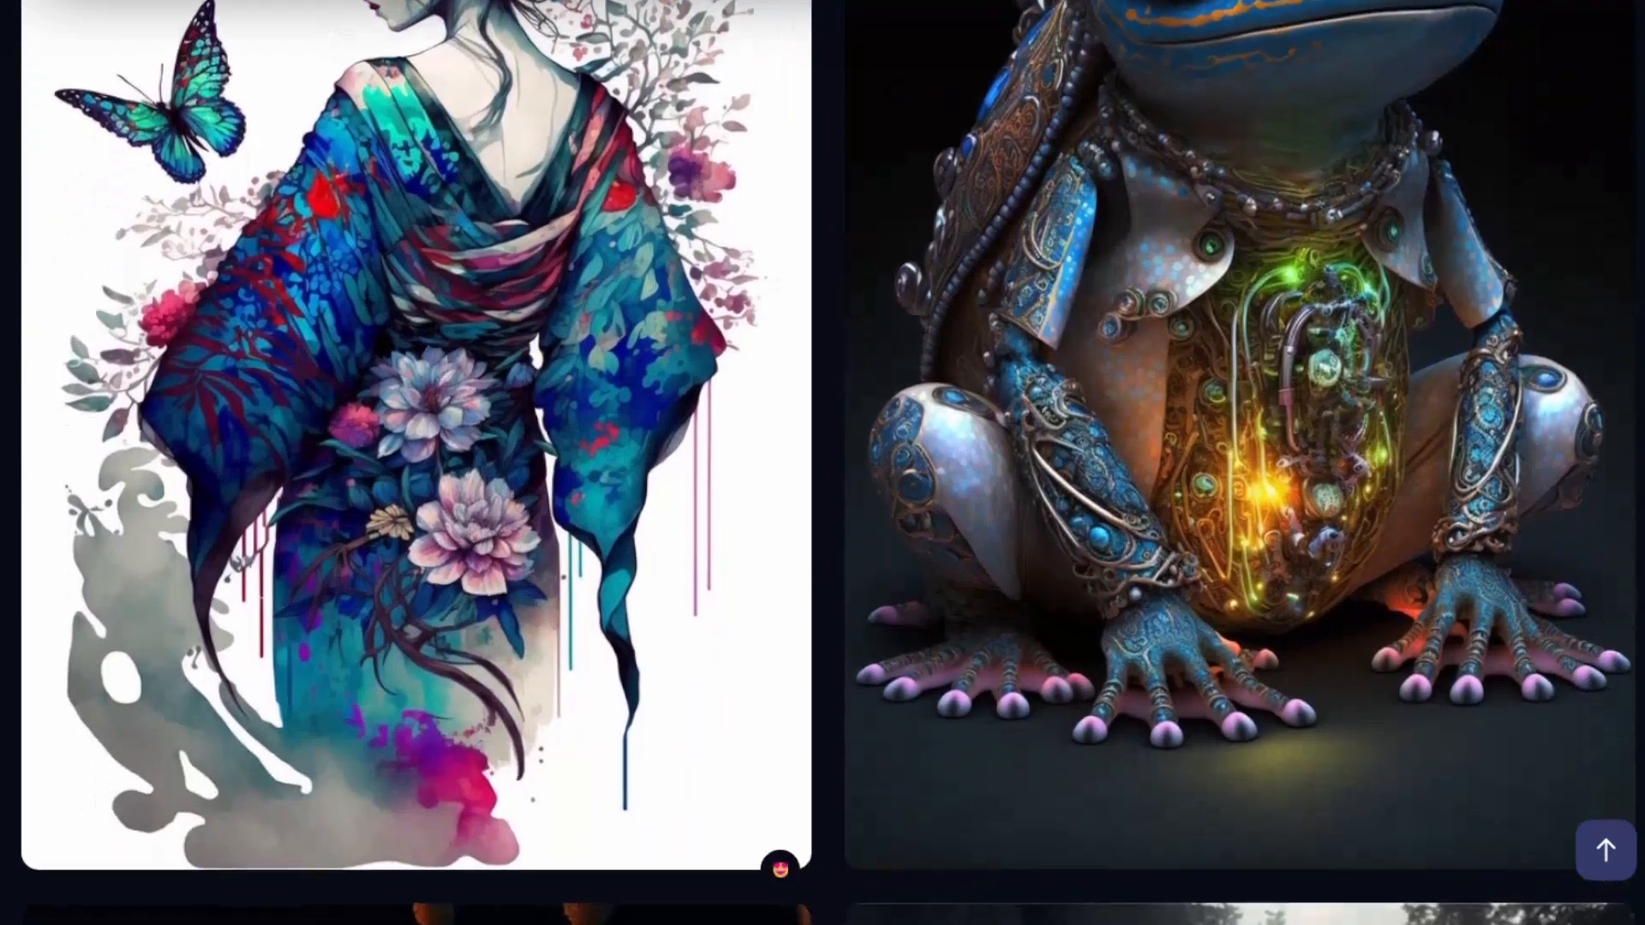
scroll("down", 3)
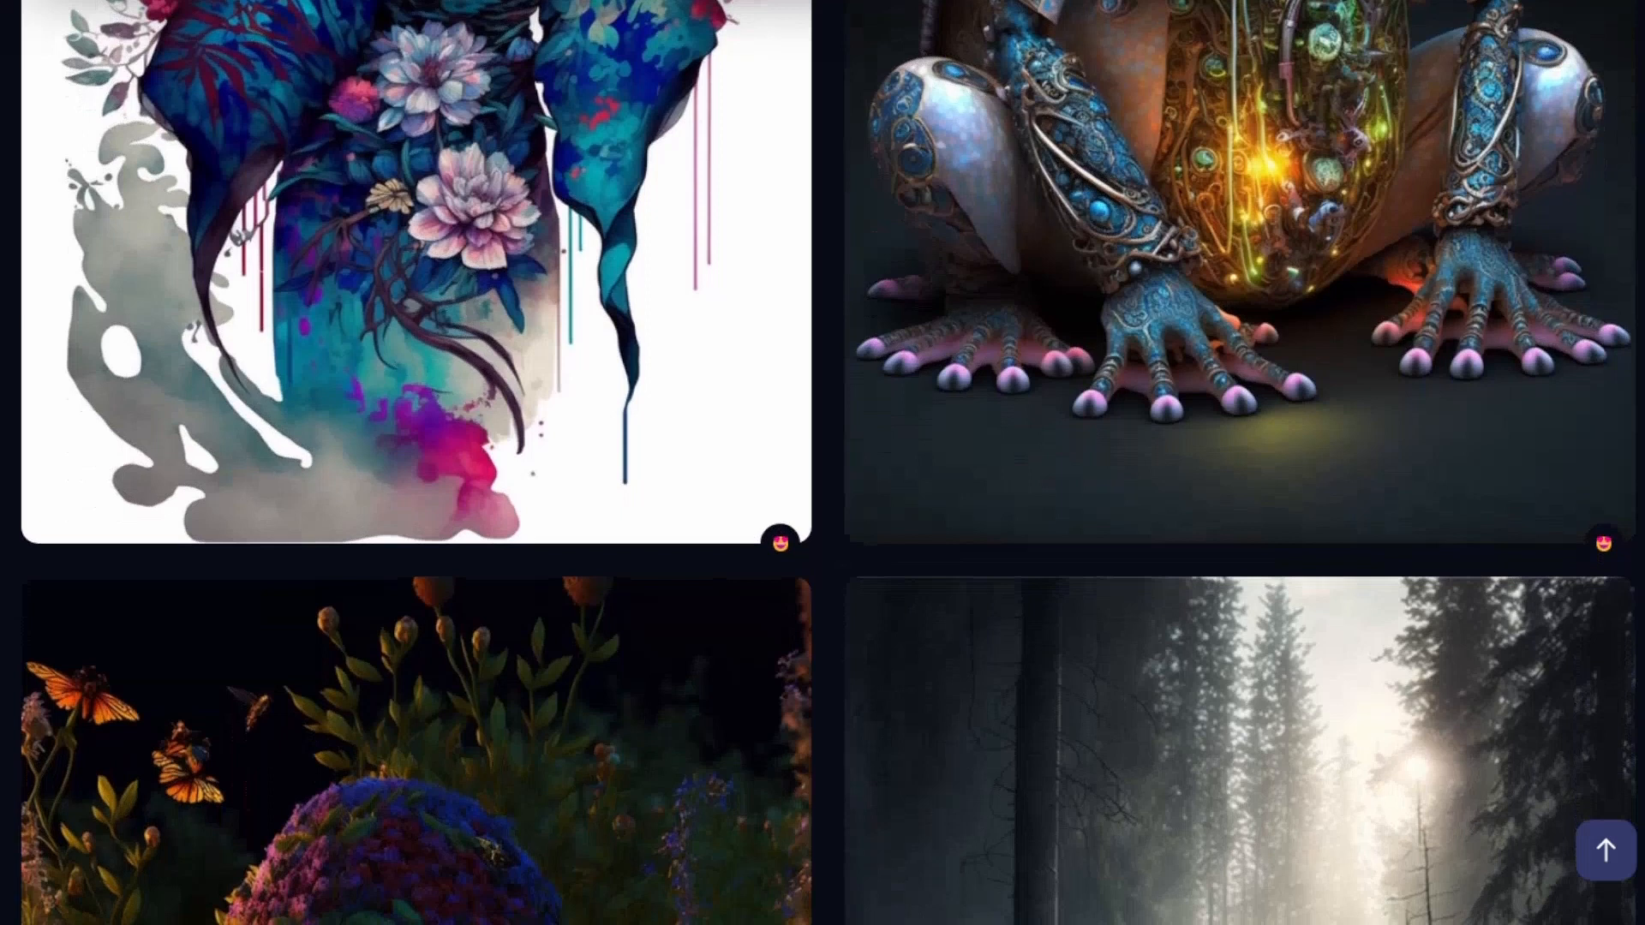
scroll("down", 3)
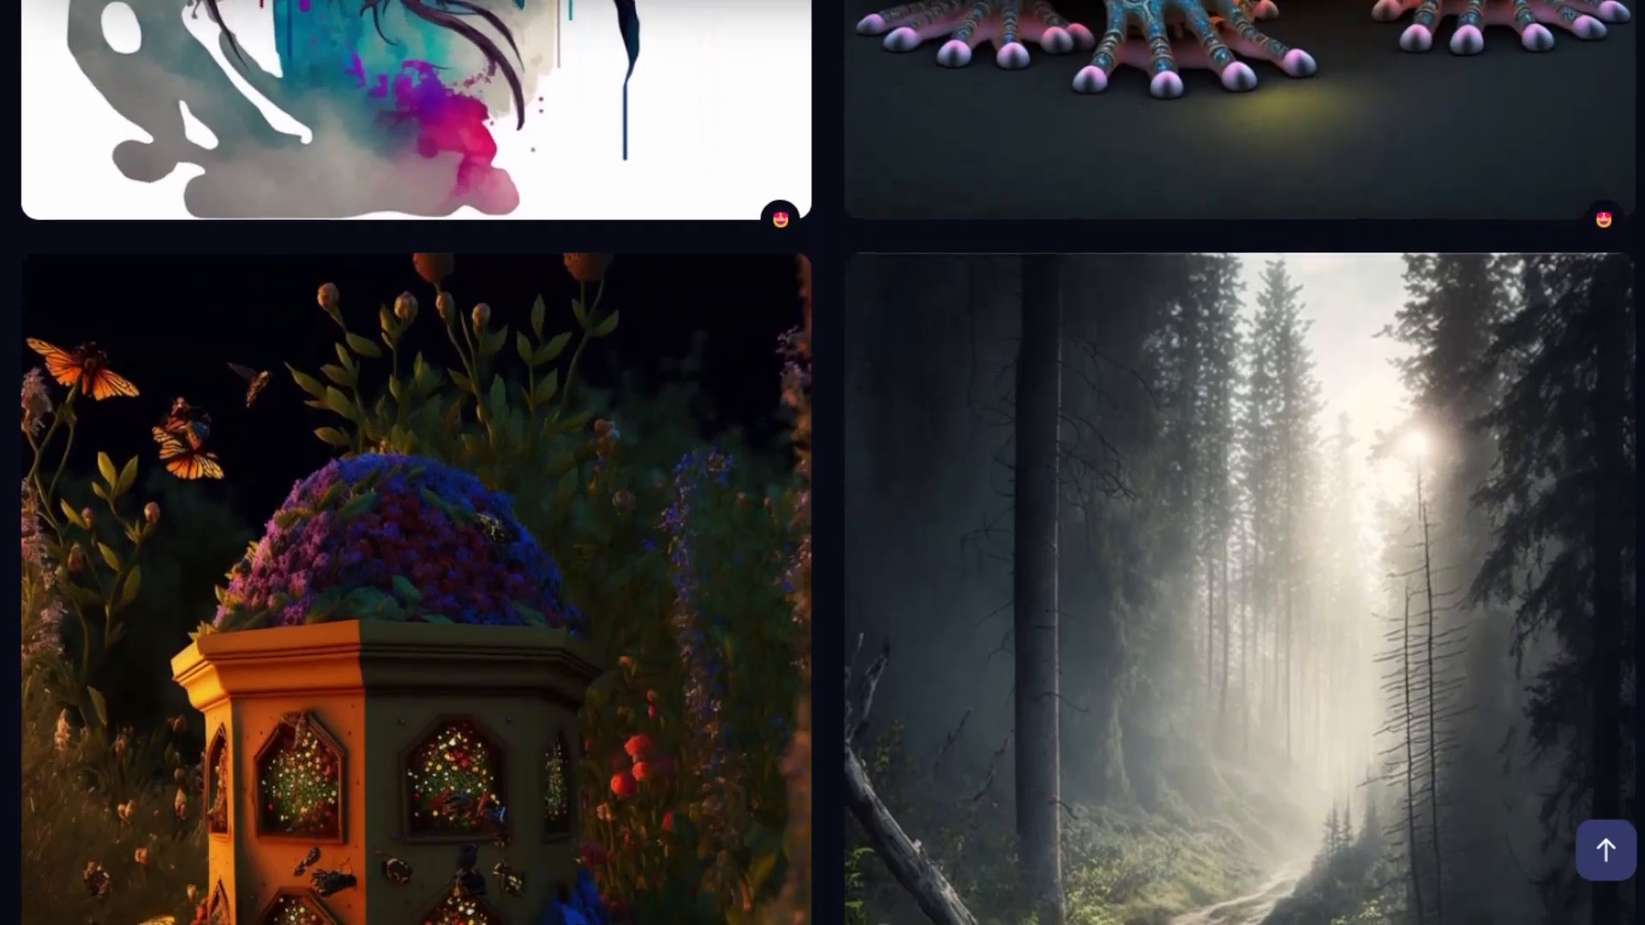
scroll("down", 3)
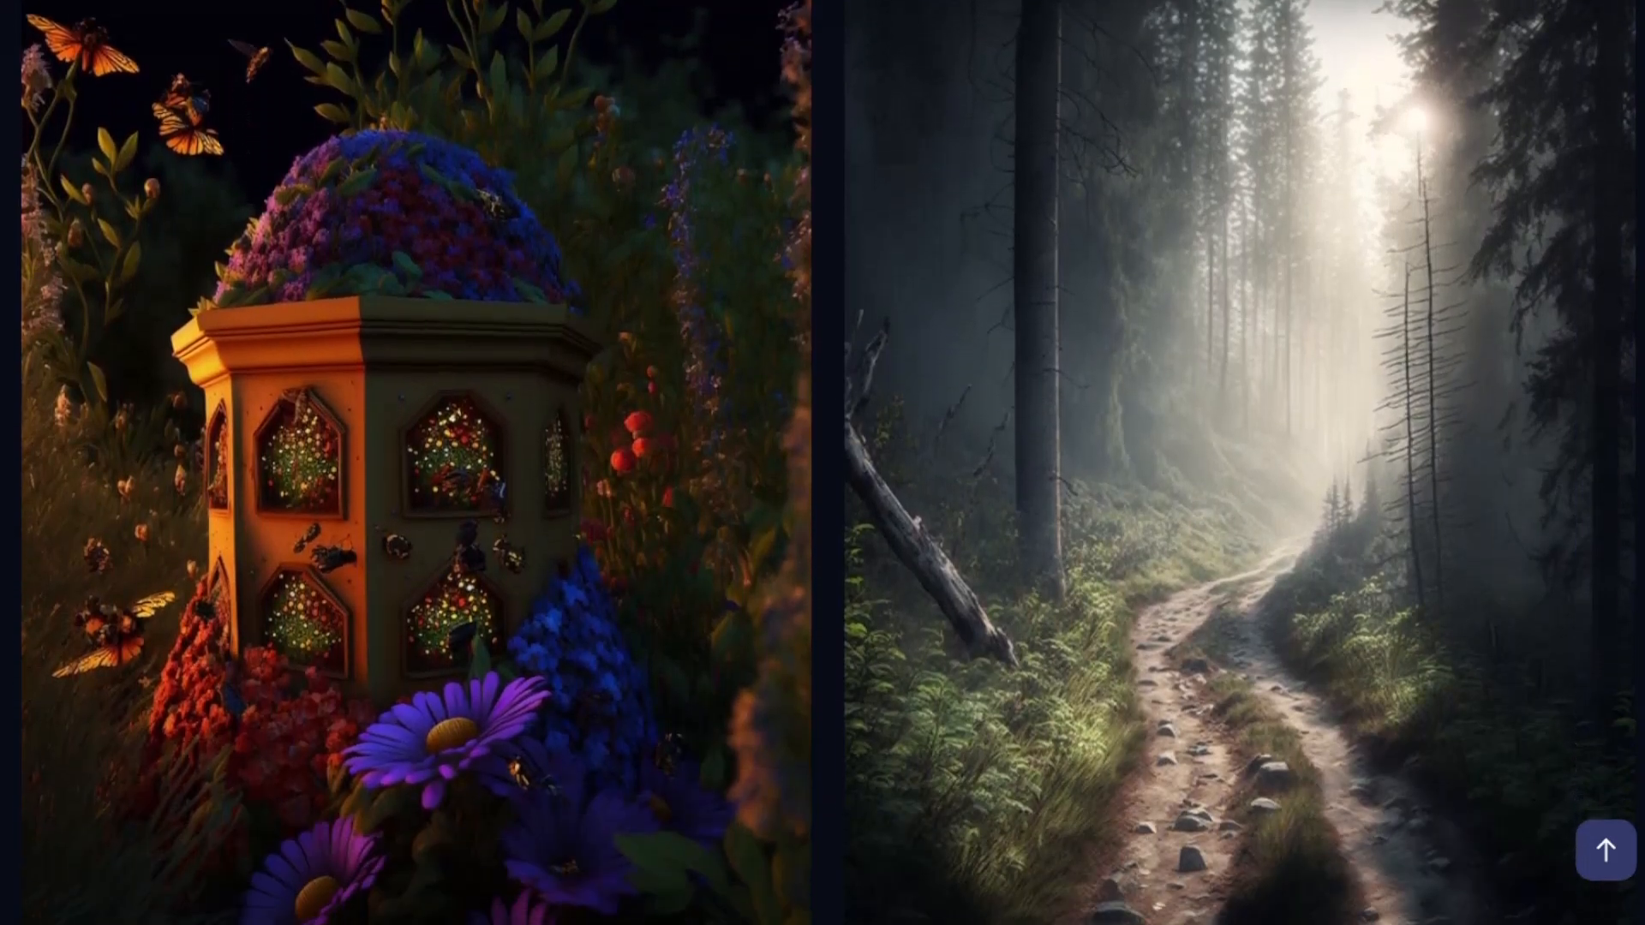
scroll("down", 3)
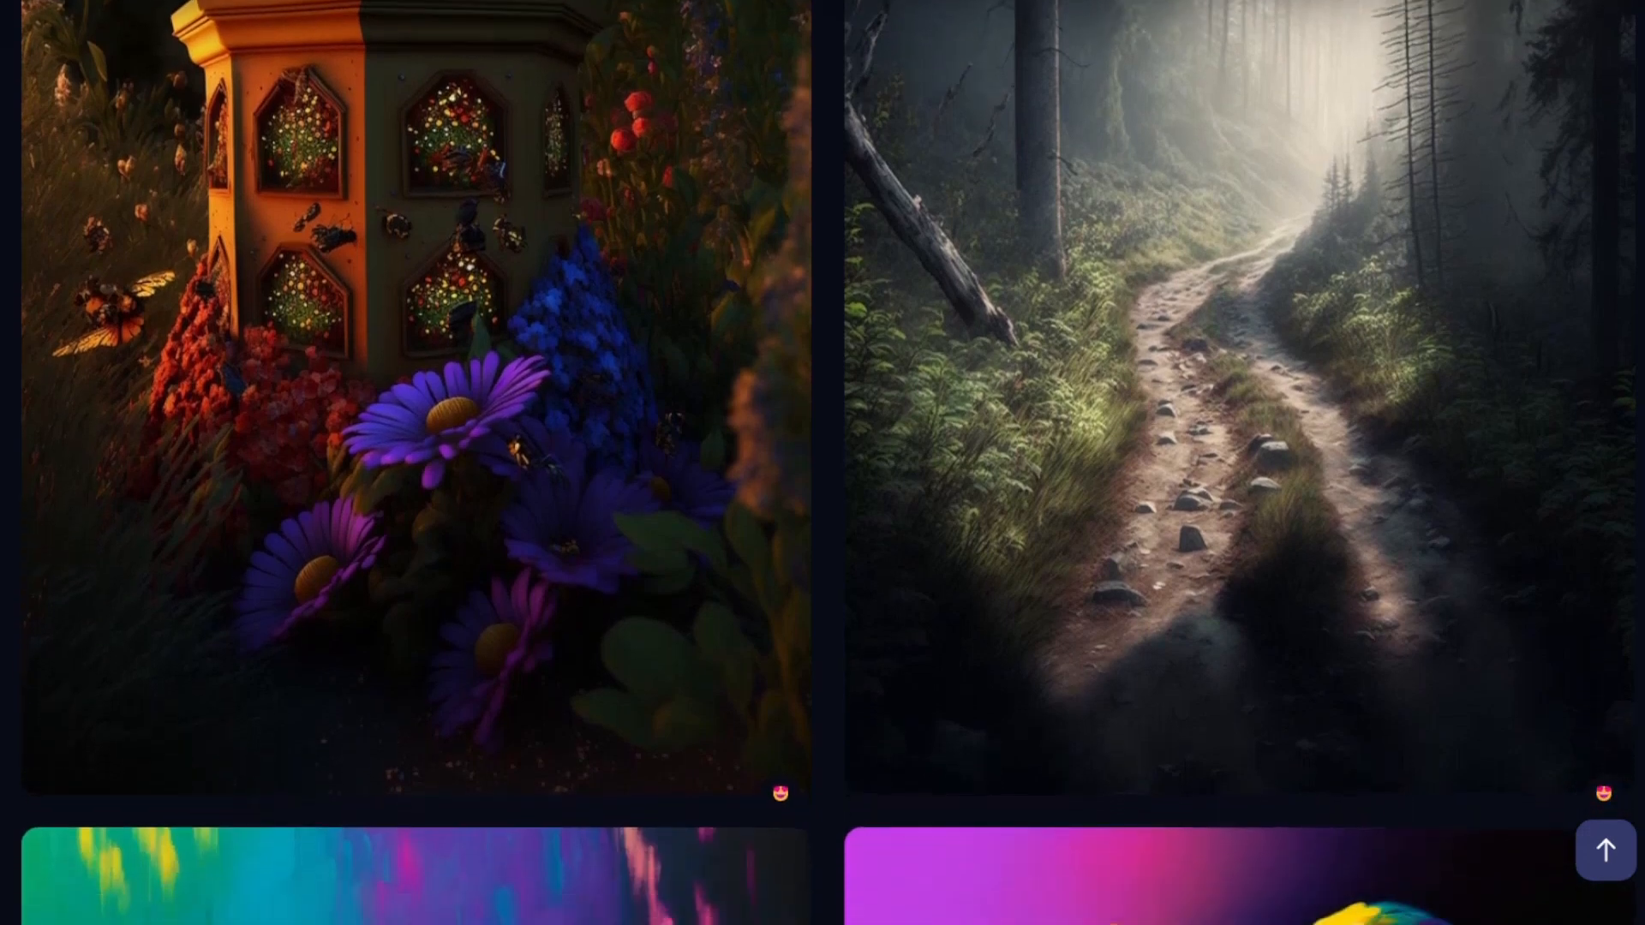
scroll("down", 3)
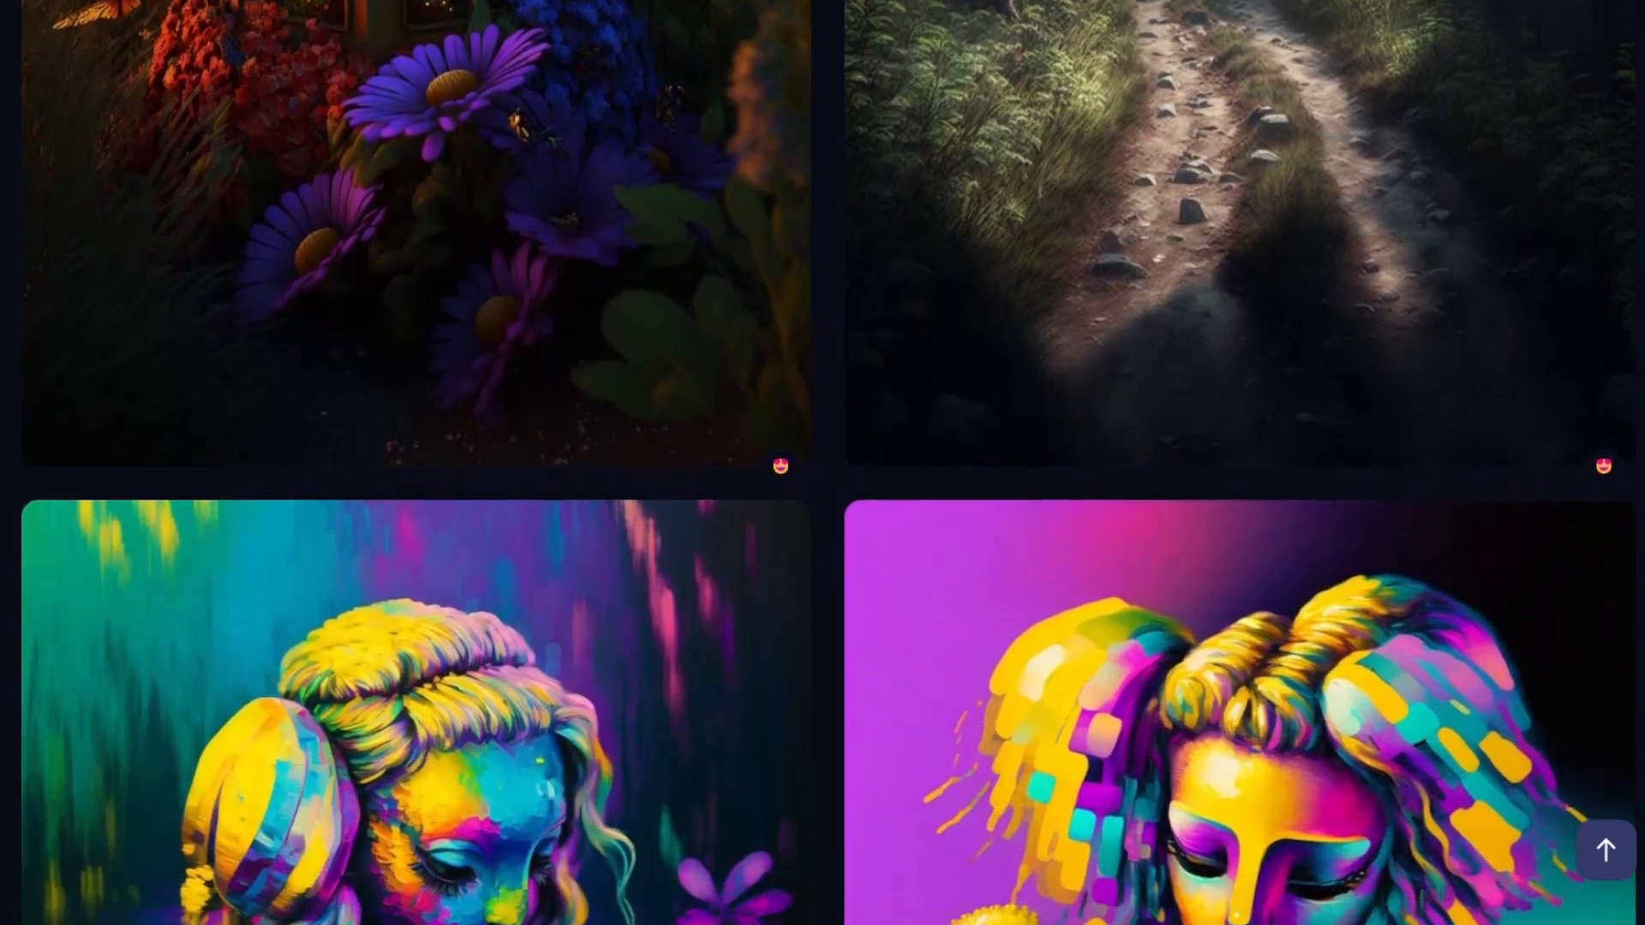
scroll("down", 3)
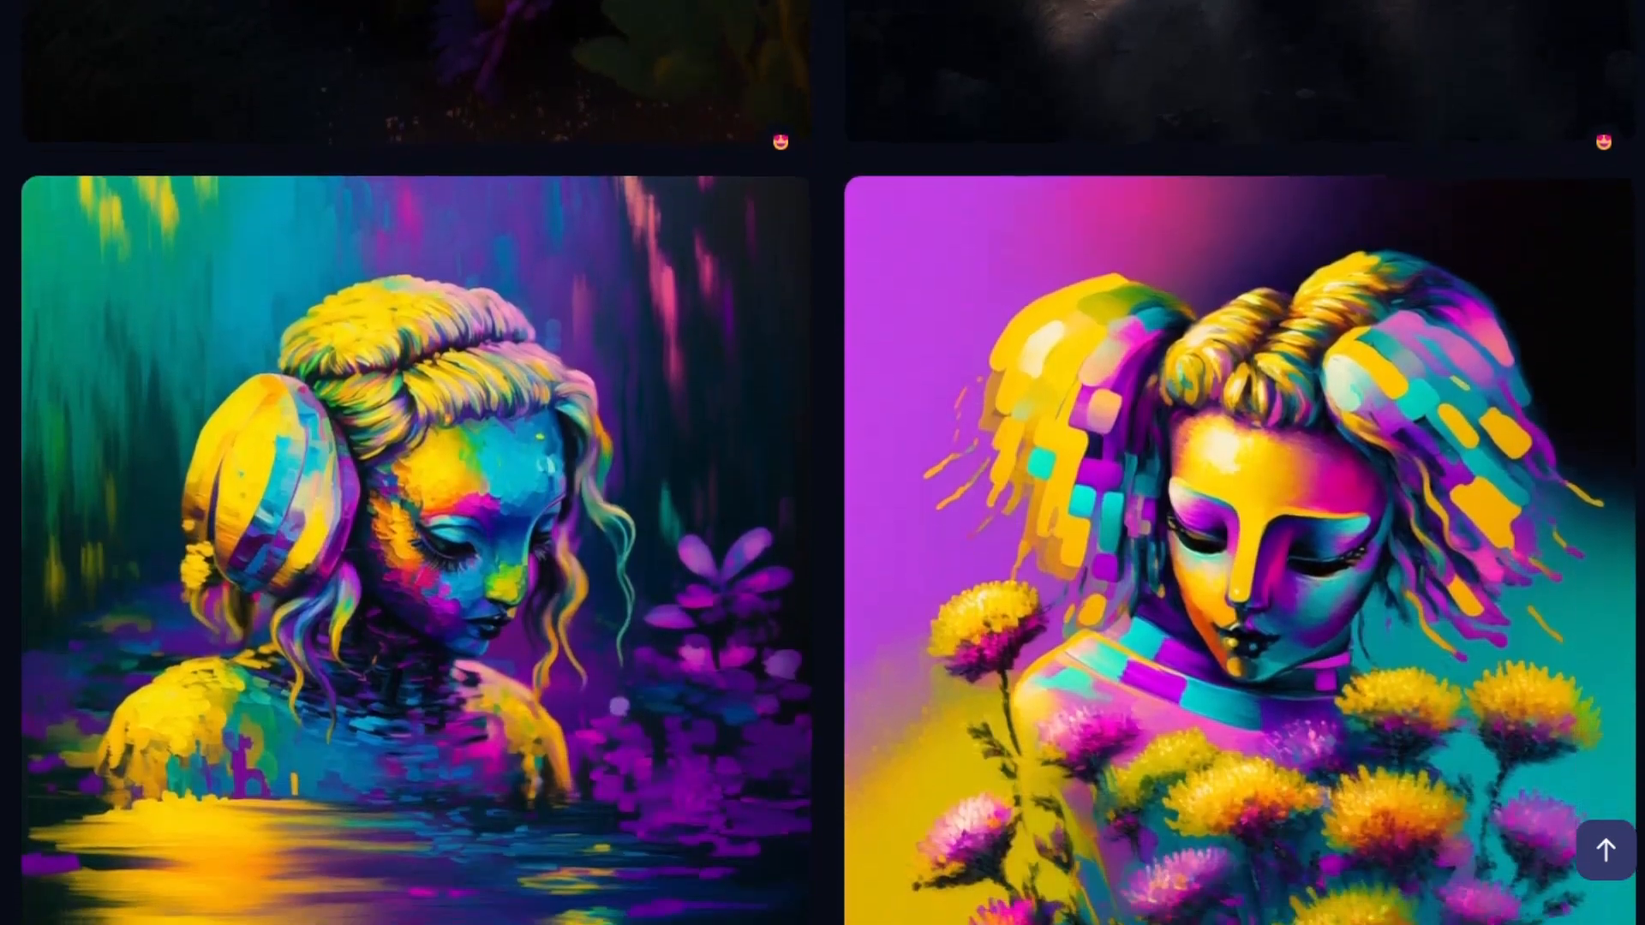
scroll("down", 3)
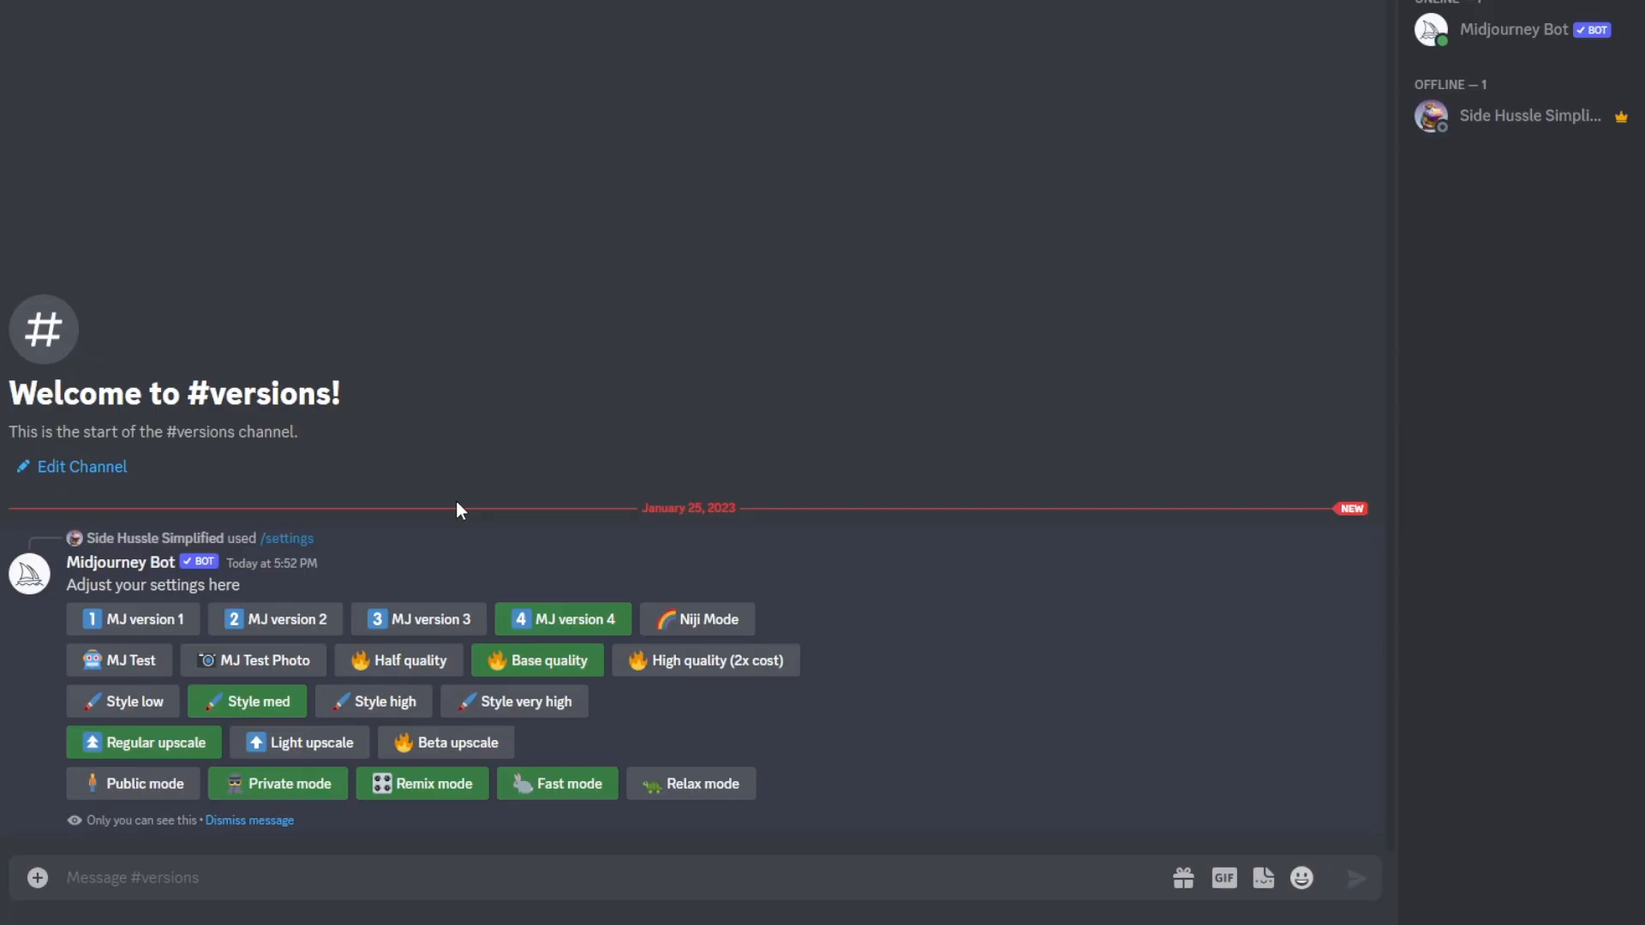
mouse_move(455, 512)
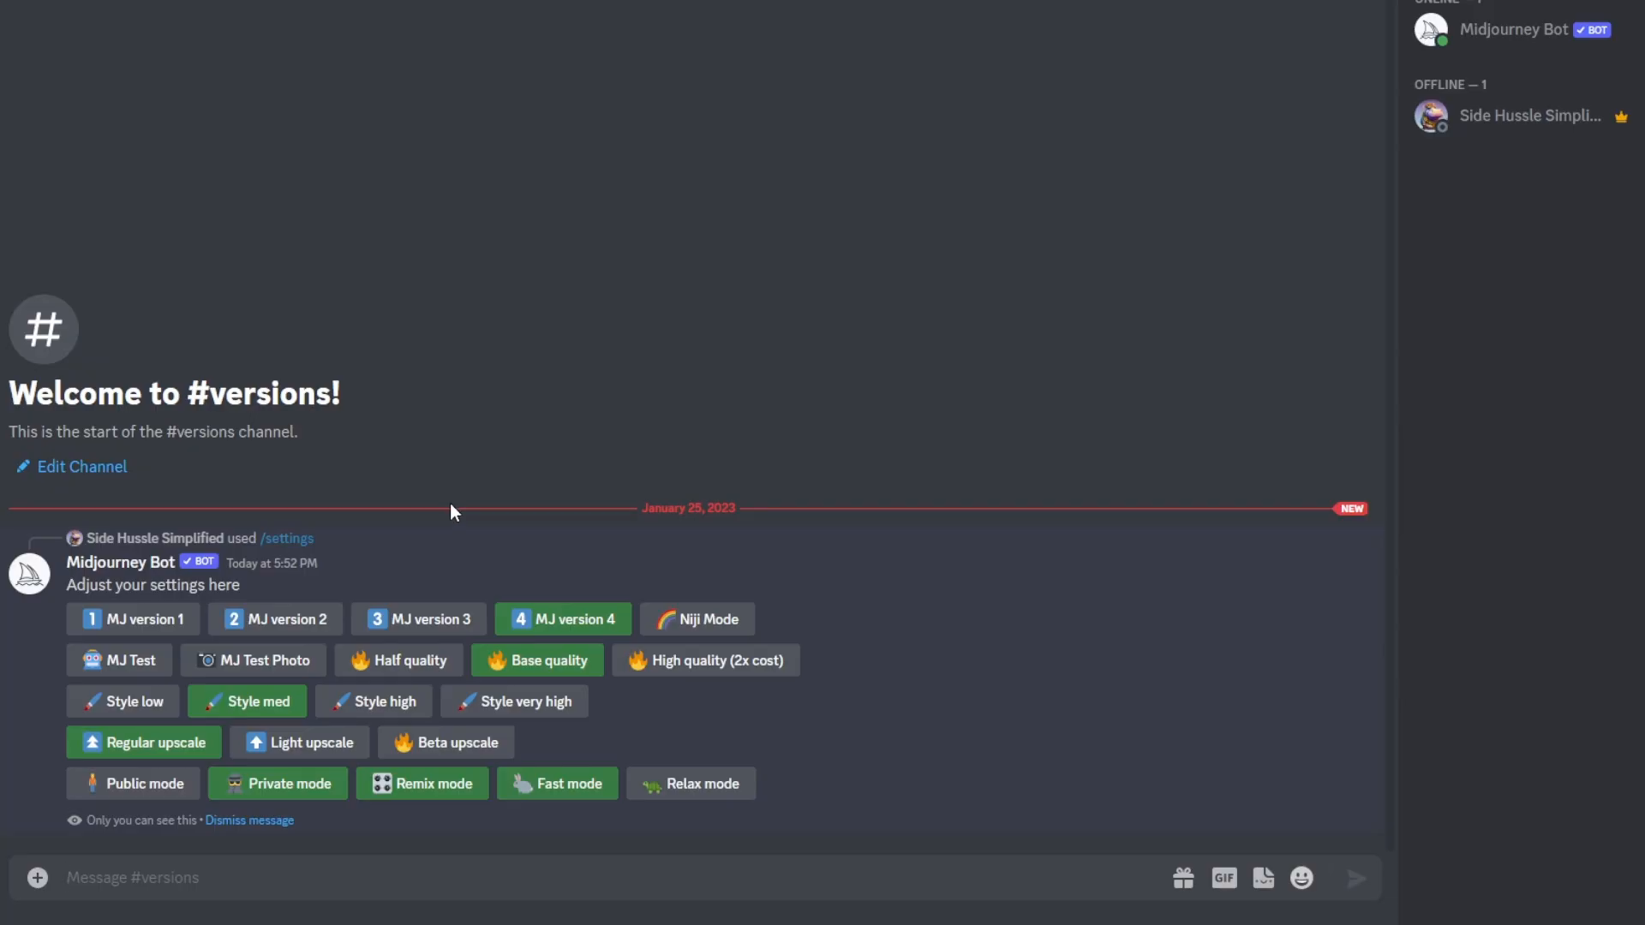
mouse_move(522, 602)
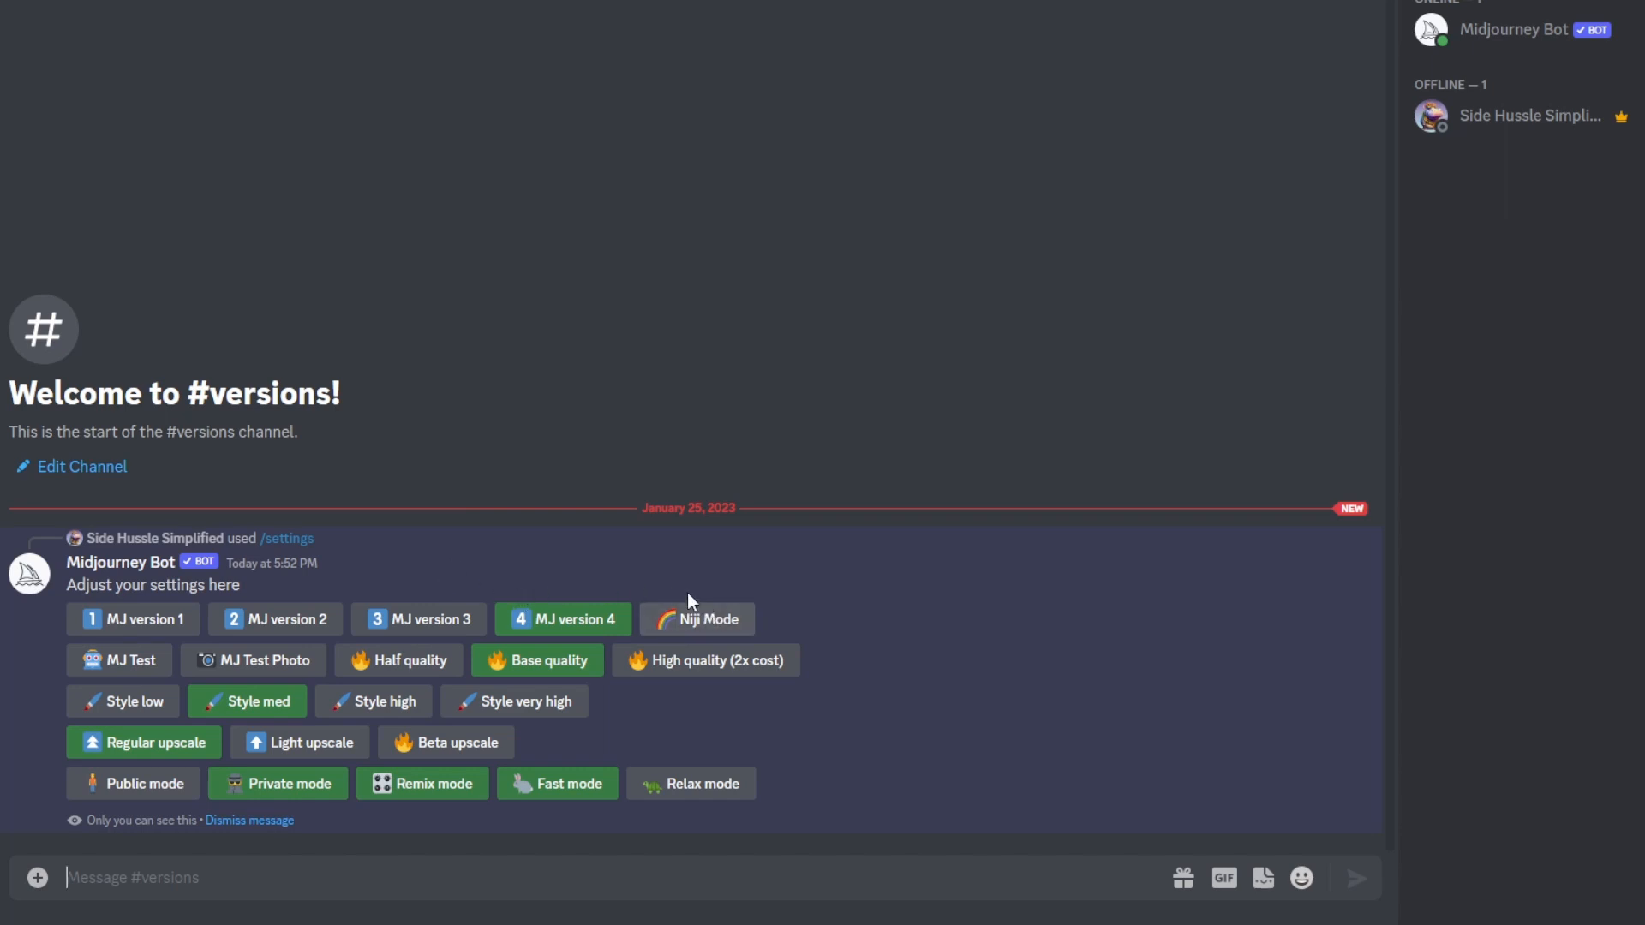
mouse_move(436, 571)
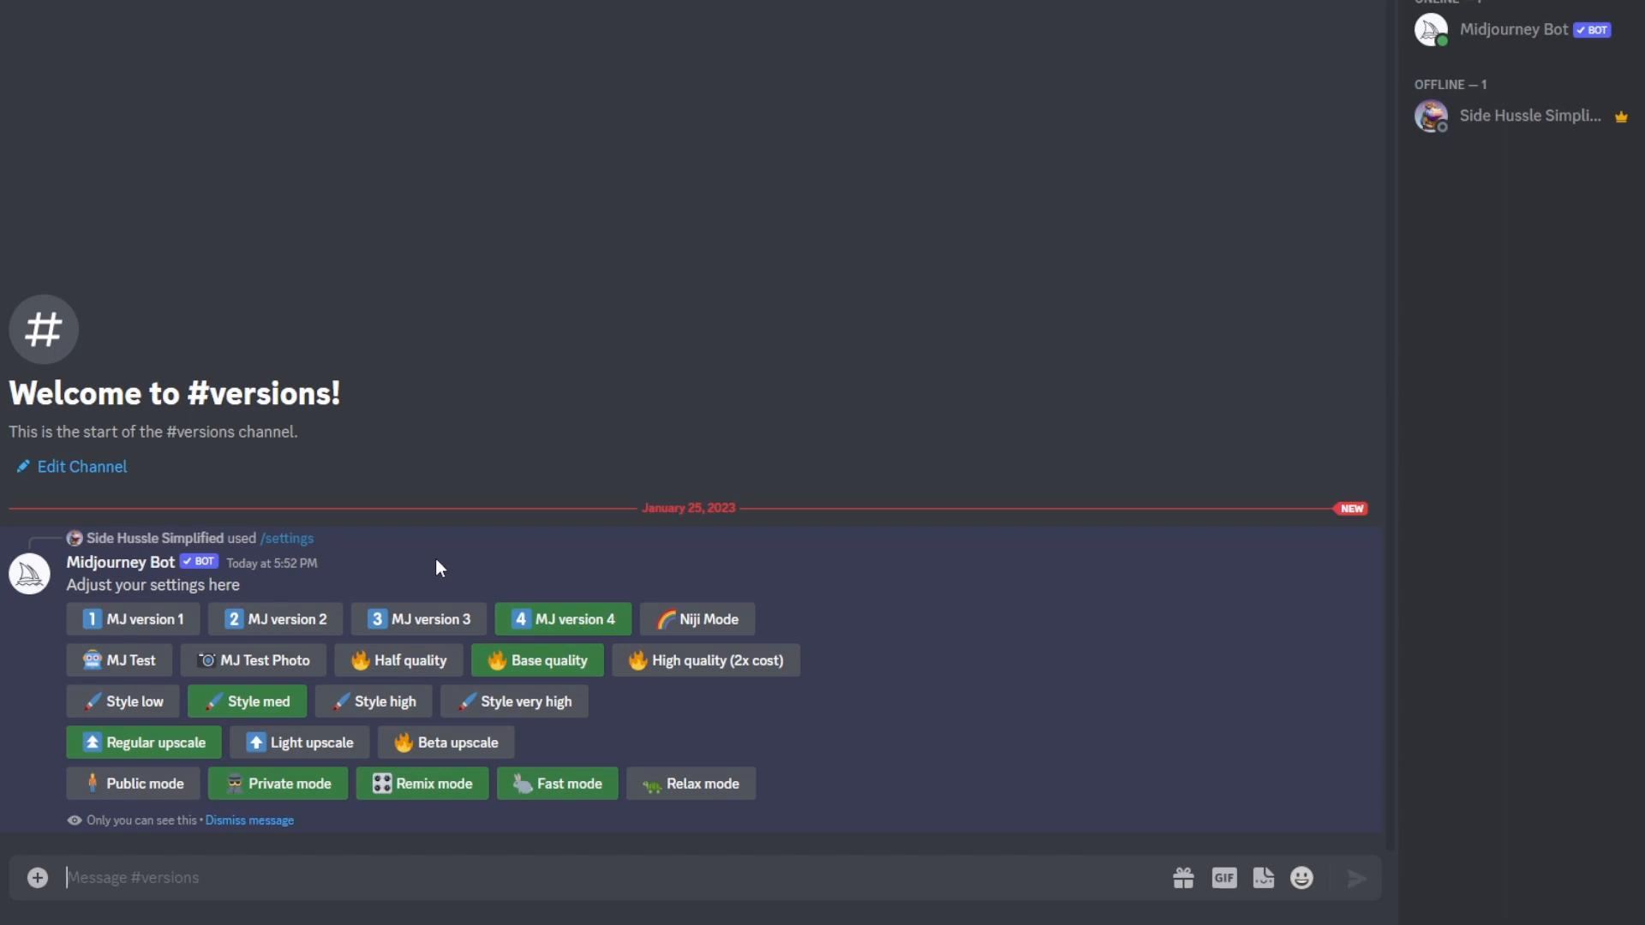
mouse_move(430, 573)
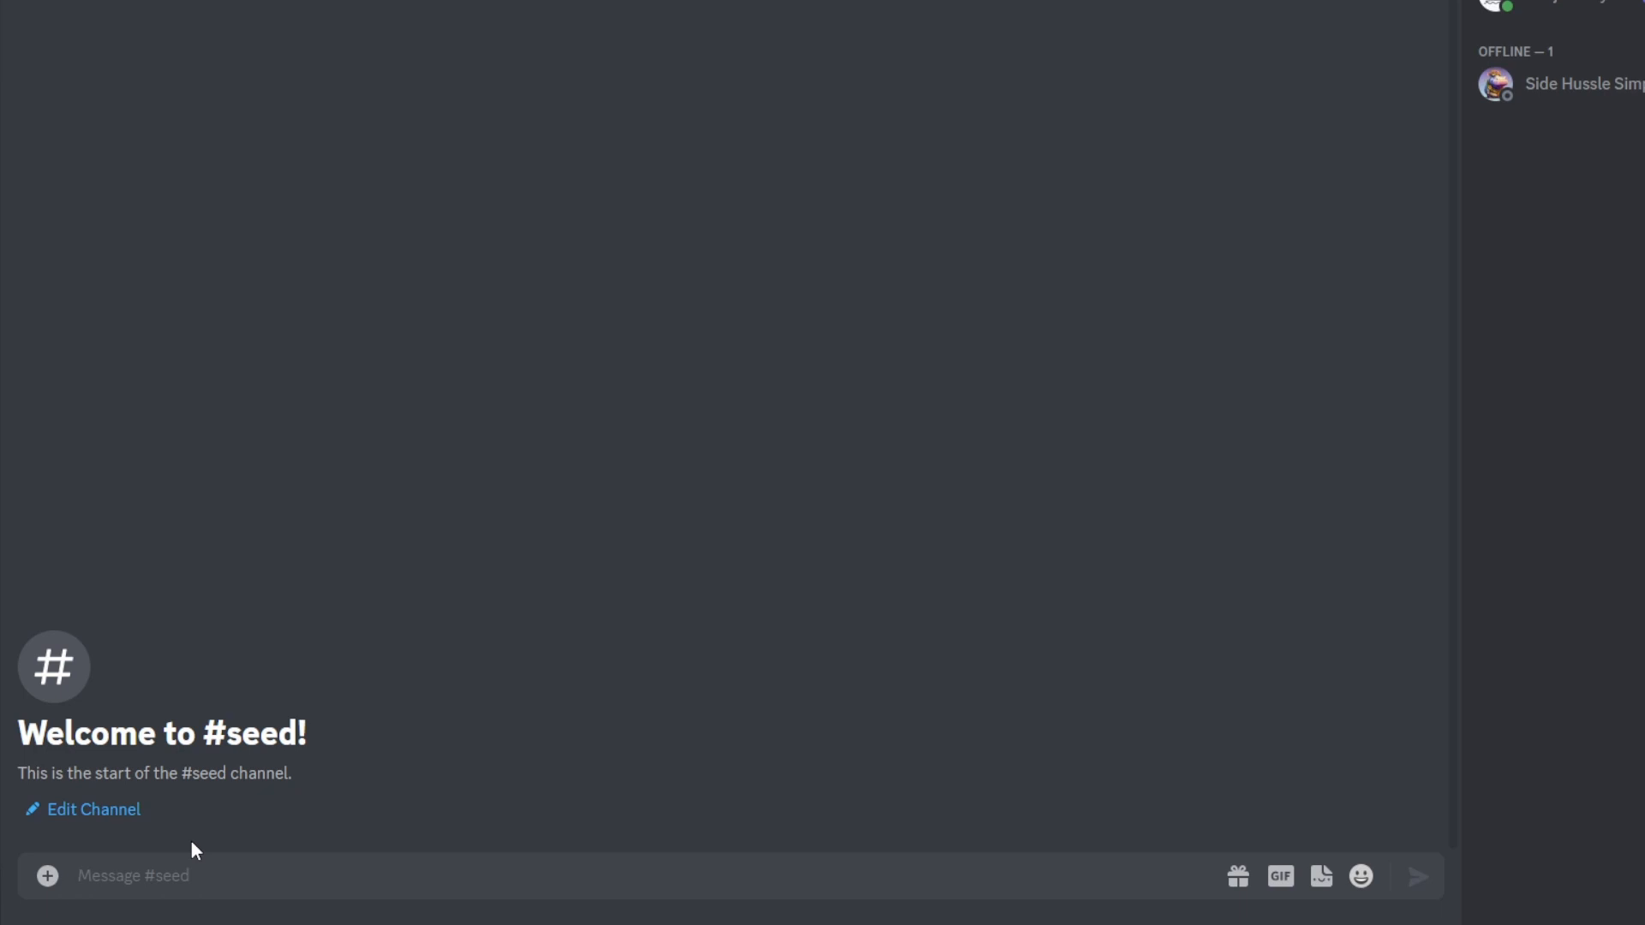
Start an /imagine prompt 'red apple in a tree --seed 1' in #seed
left_click(134, 876)
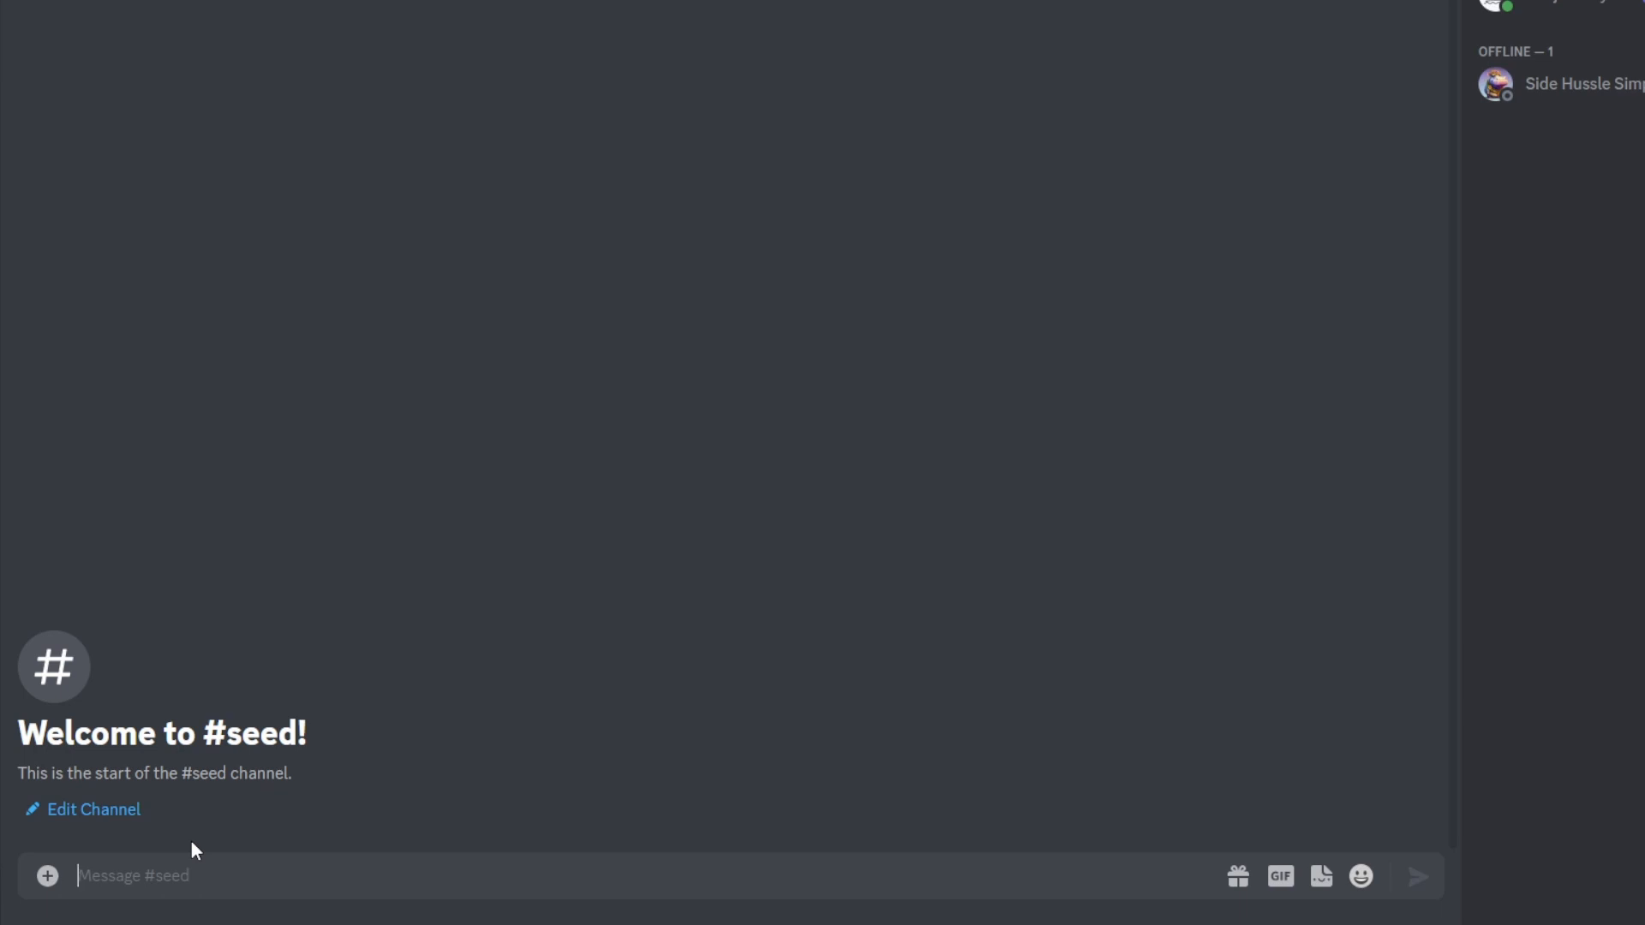
type("/")
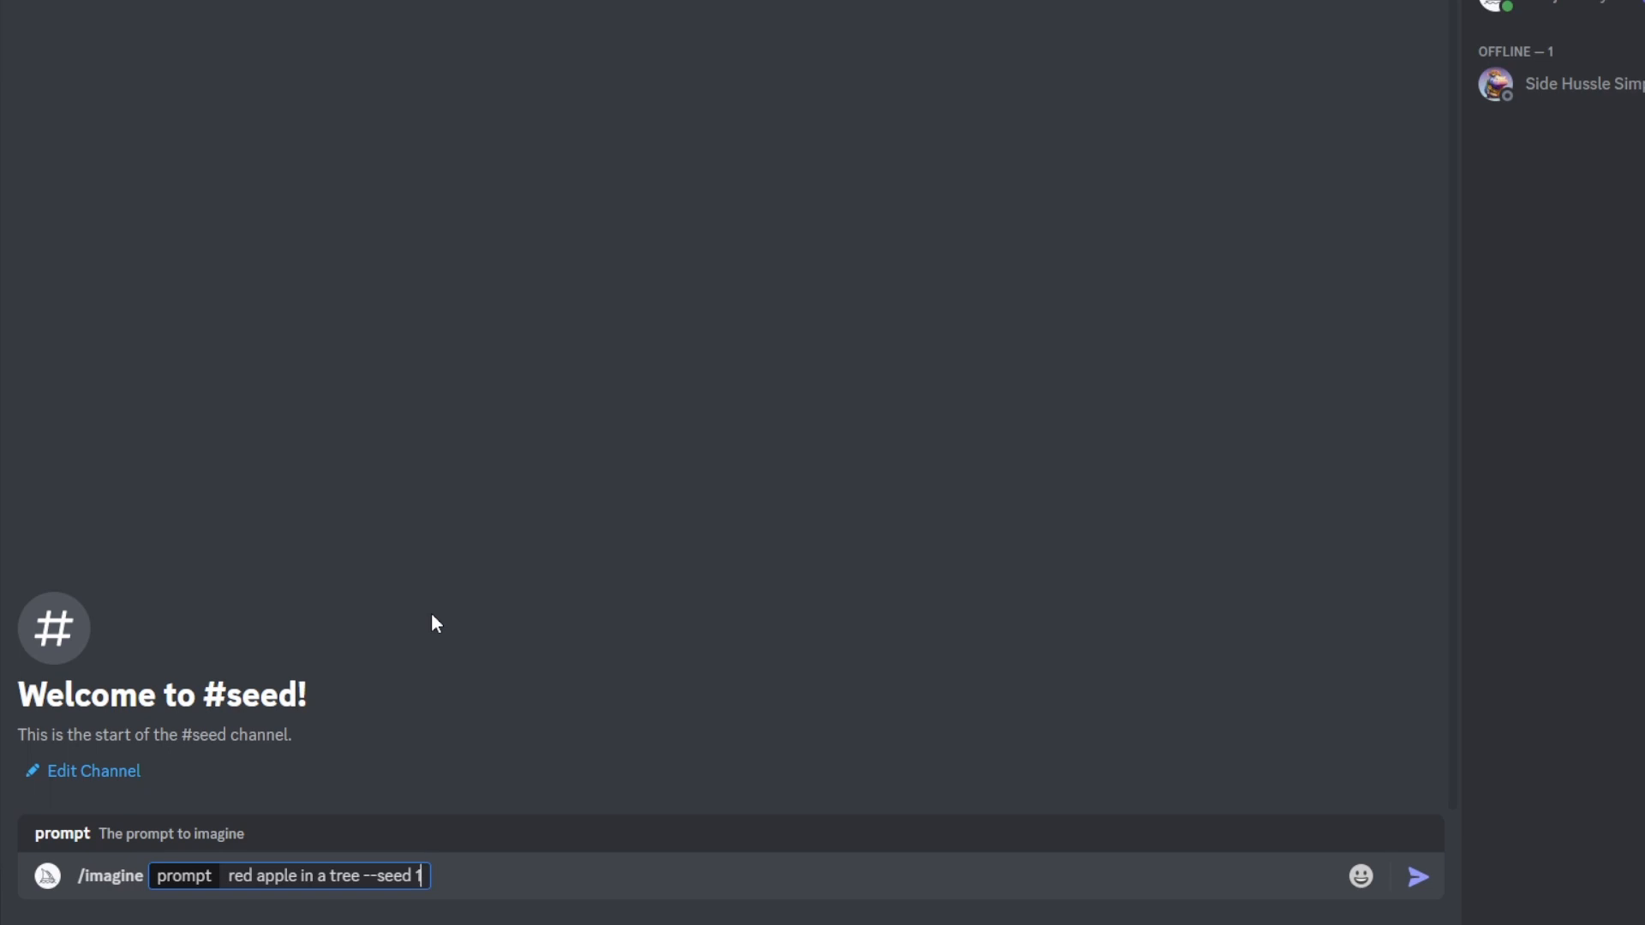
mouse_move(384, 890)
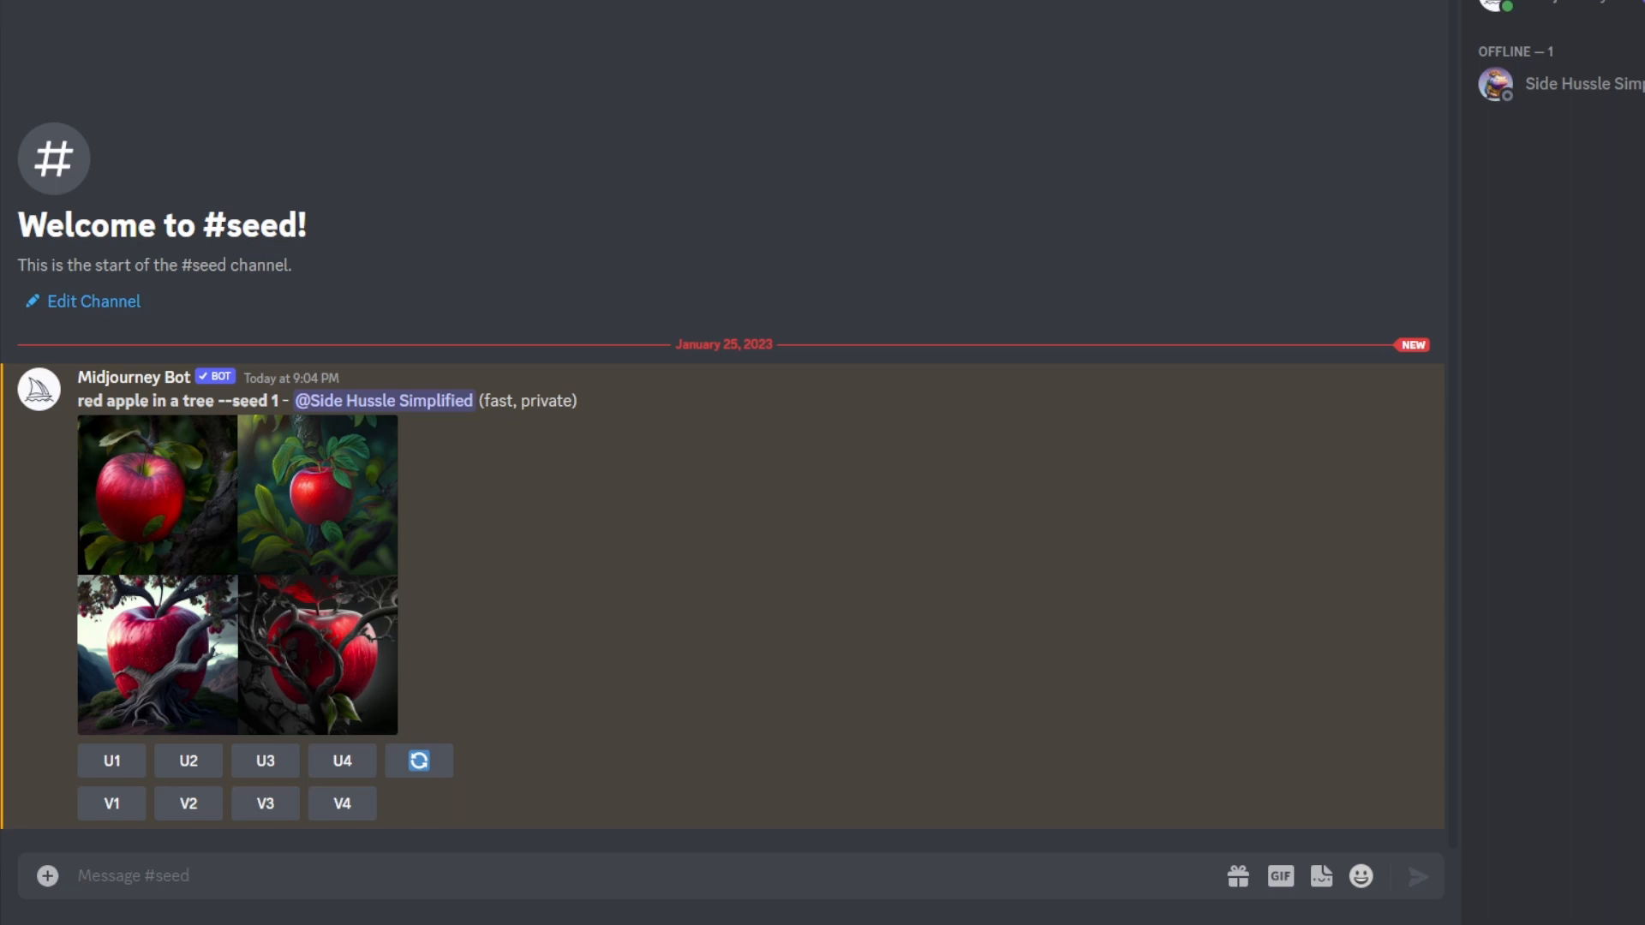
mouse_move(277, 677)
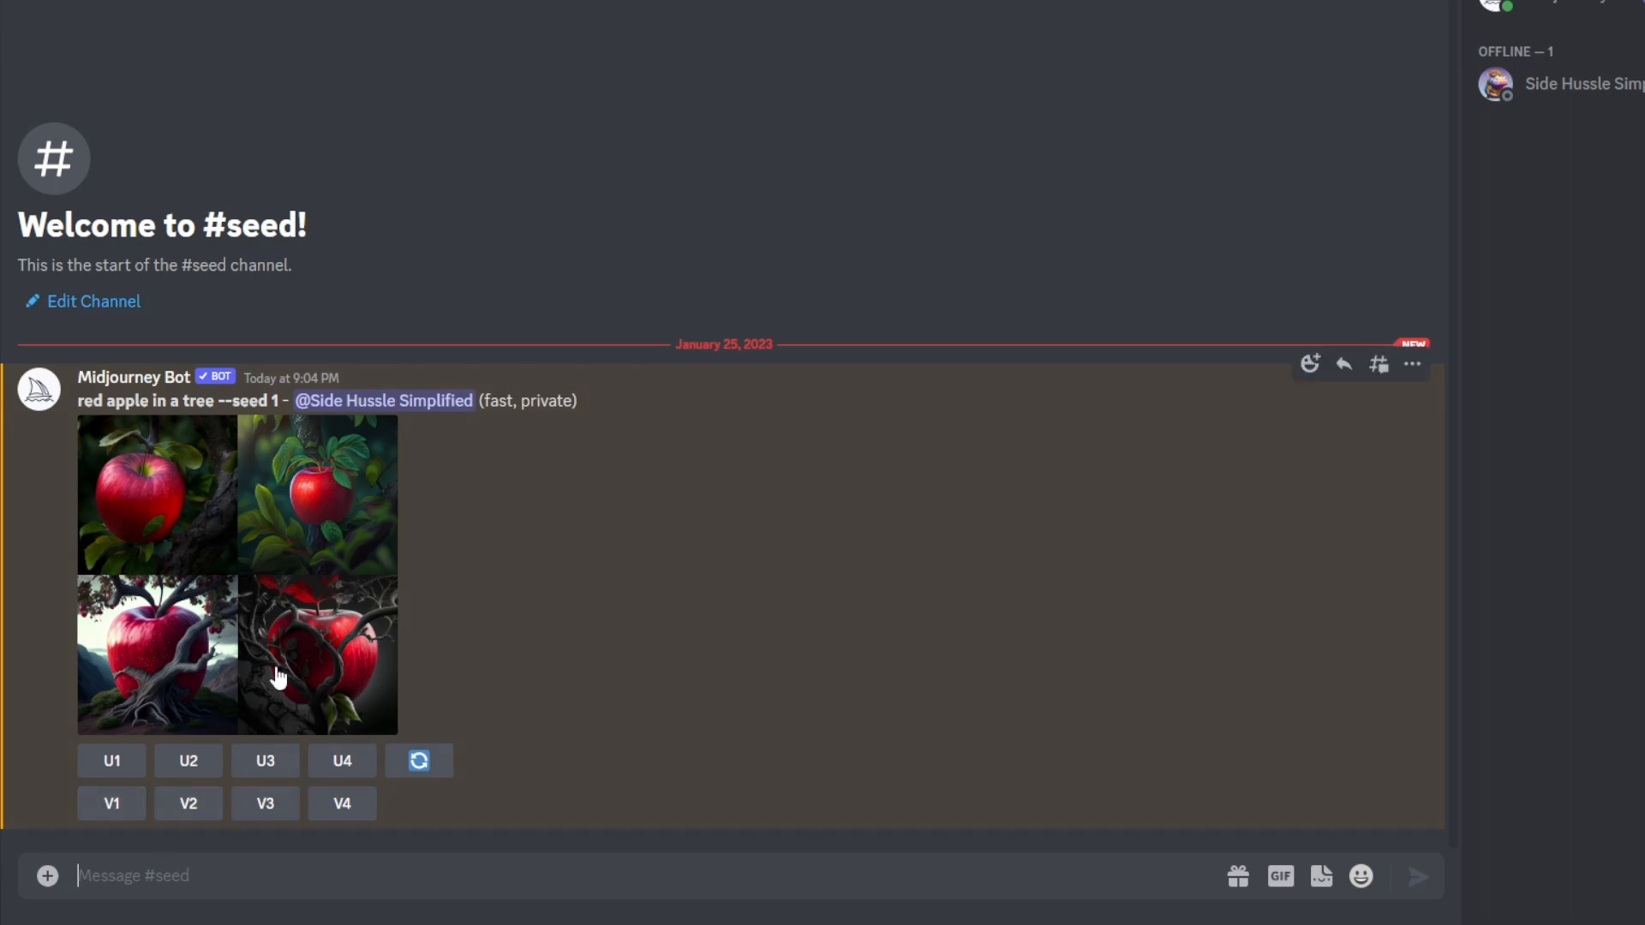
Run /settings to post the Midjourney settings buttons
type("/")
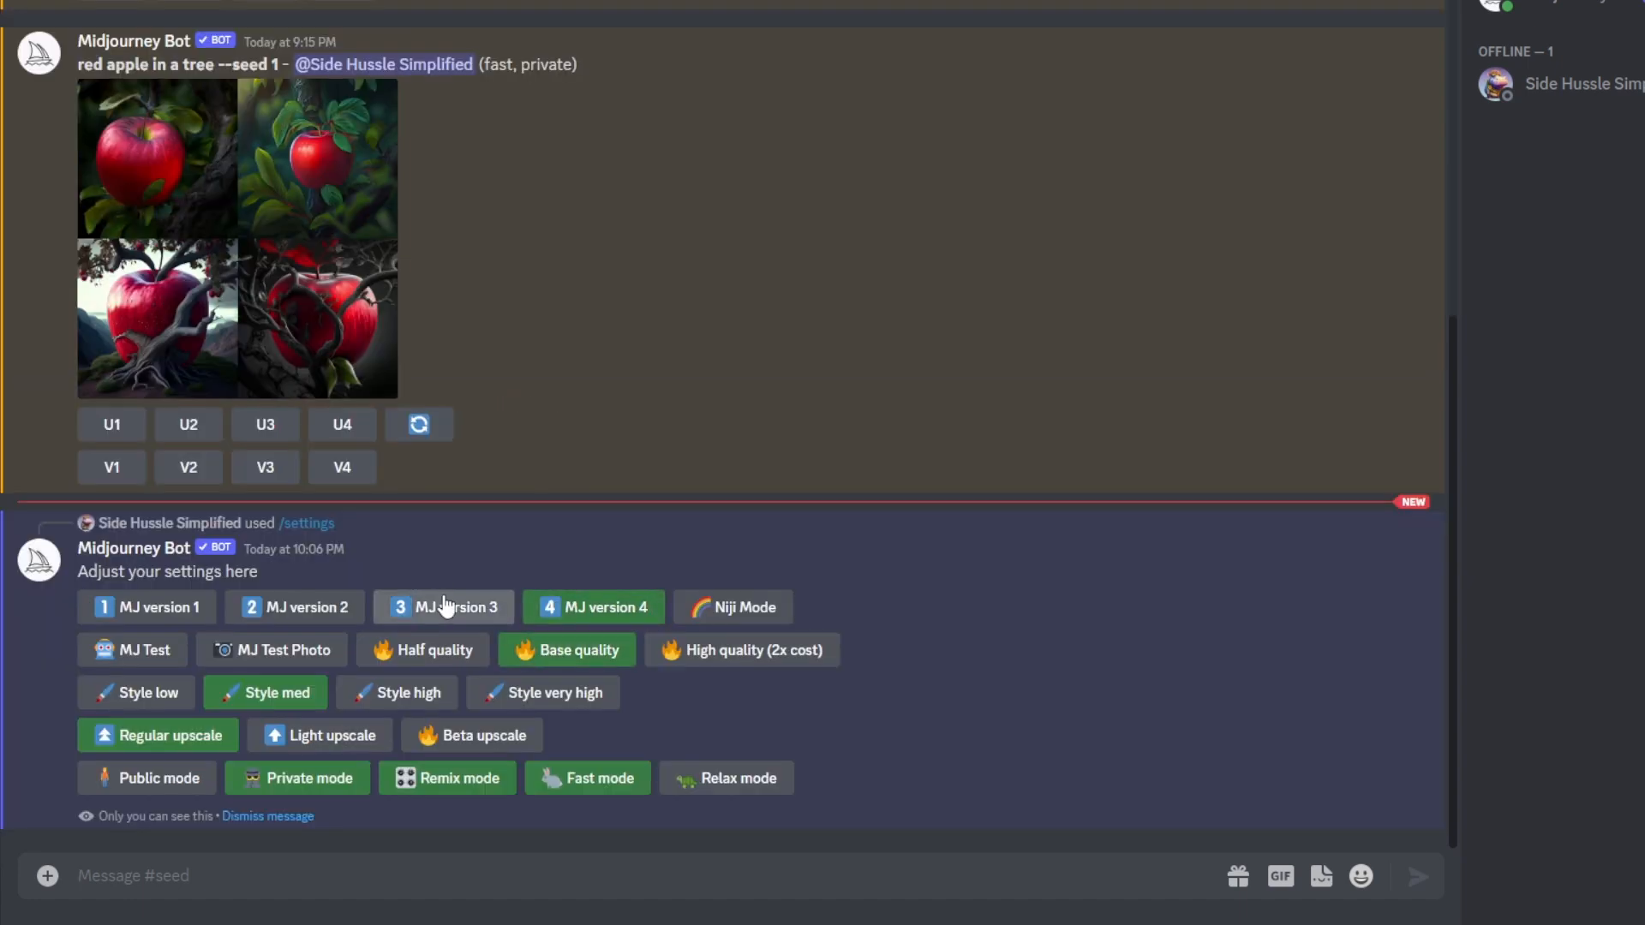
Switch the Midjourney model to version 3 and begin a new slash command
left_click(443, 607)
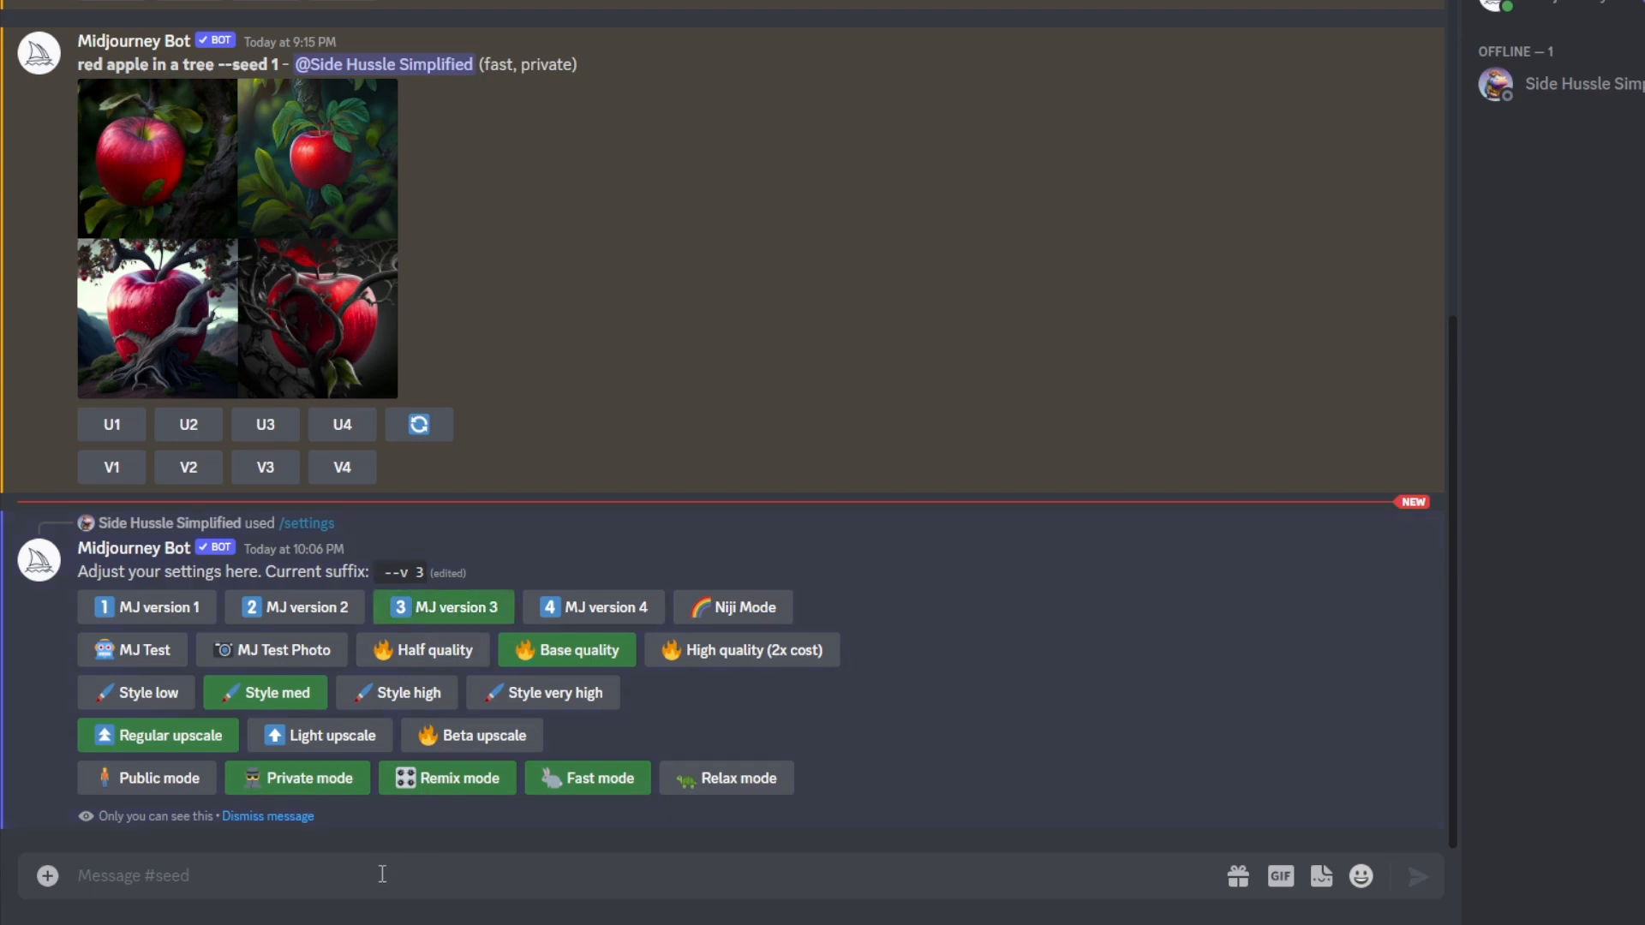
type("/")
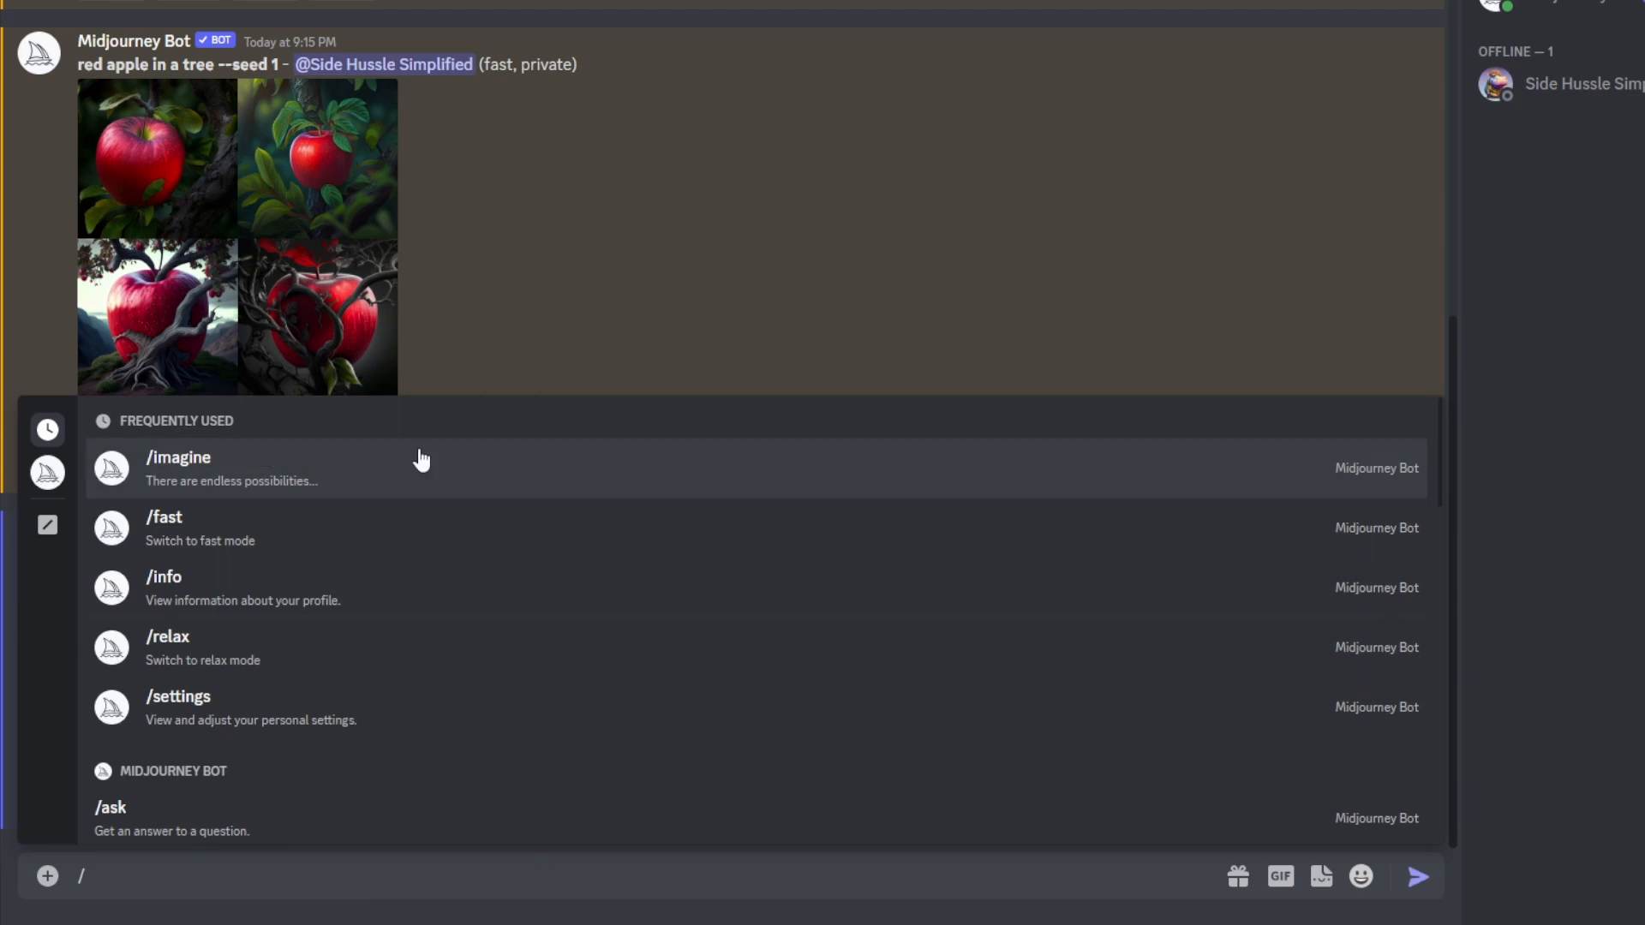
mouse_move(375, 494)
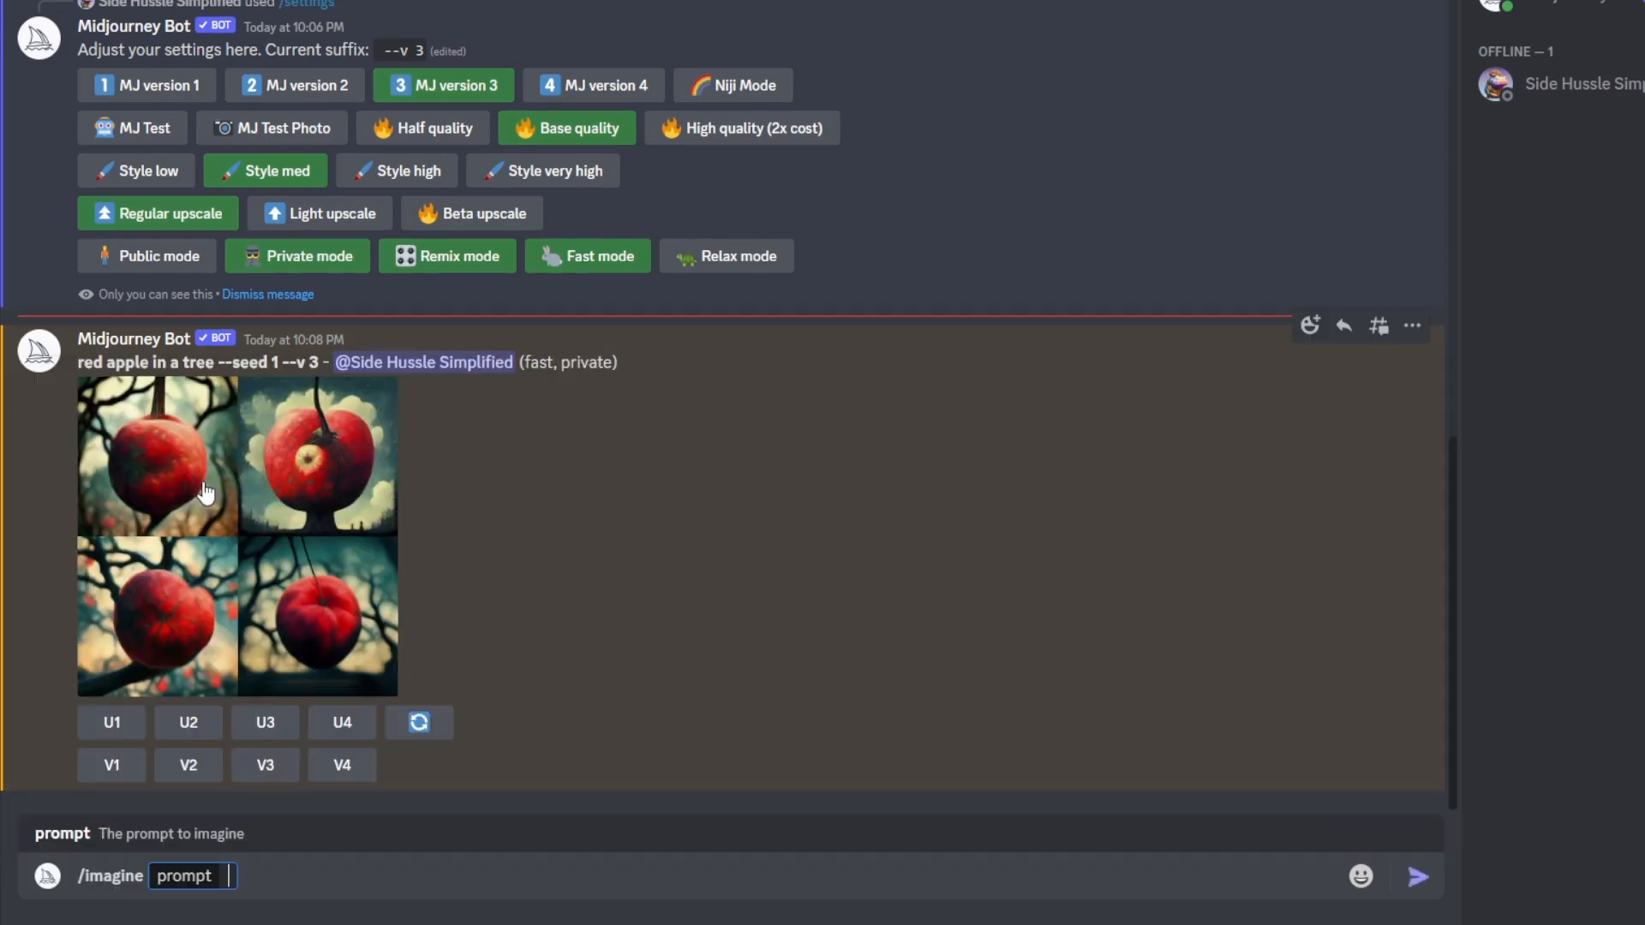
Submit 'red apple in a tree --seed 1' again and scroll to the finished grid
type("red apple in a tree --seed 1")
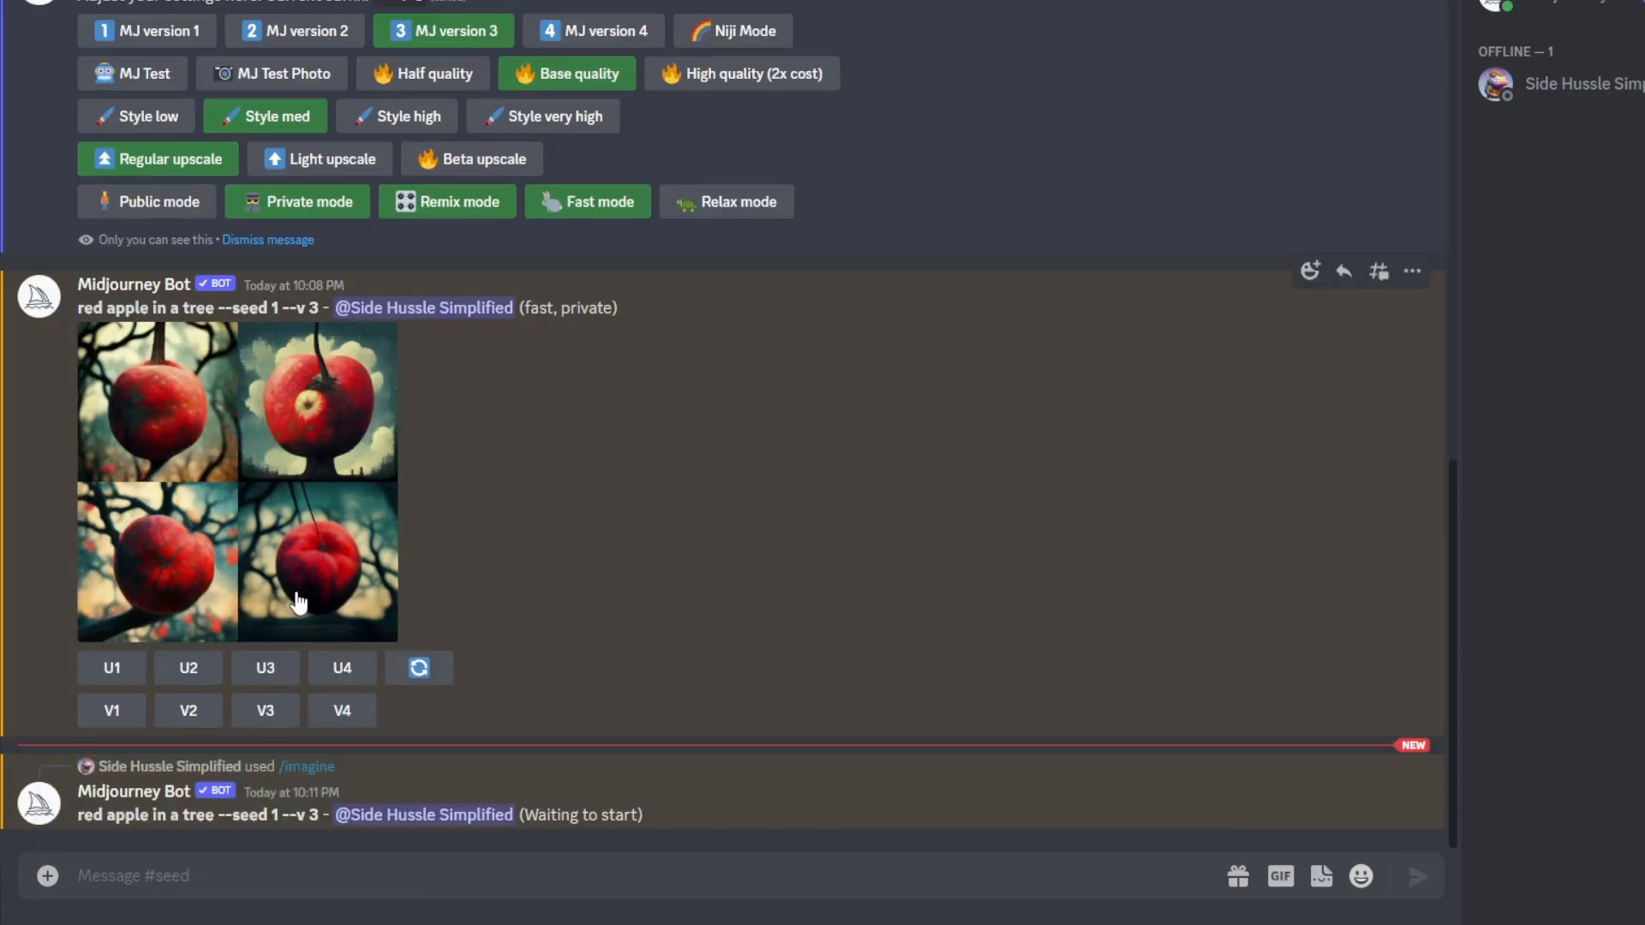
scroll("down", 3)
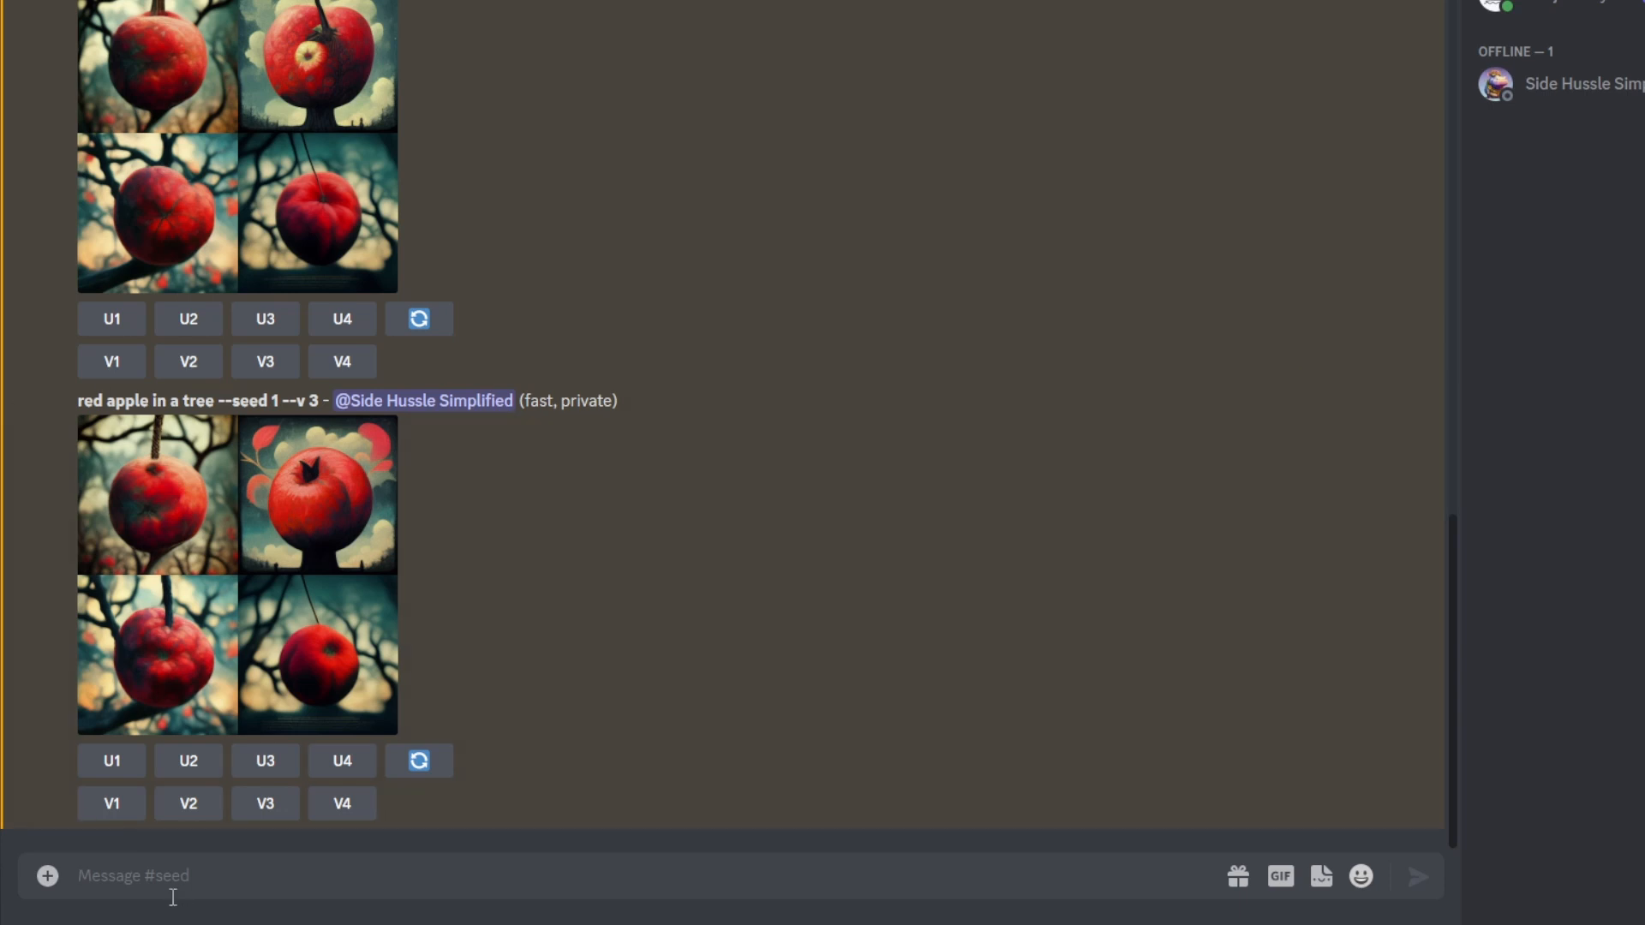
Submit /imagine 'red apple in a tree --sameseed 1' in #seed
left_click(134, 875)
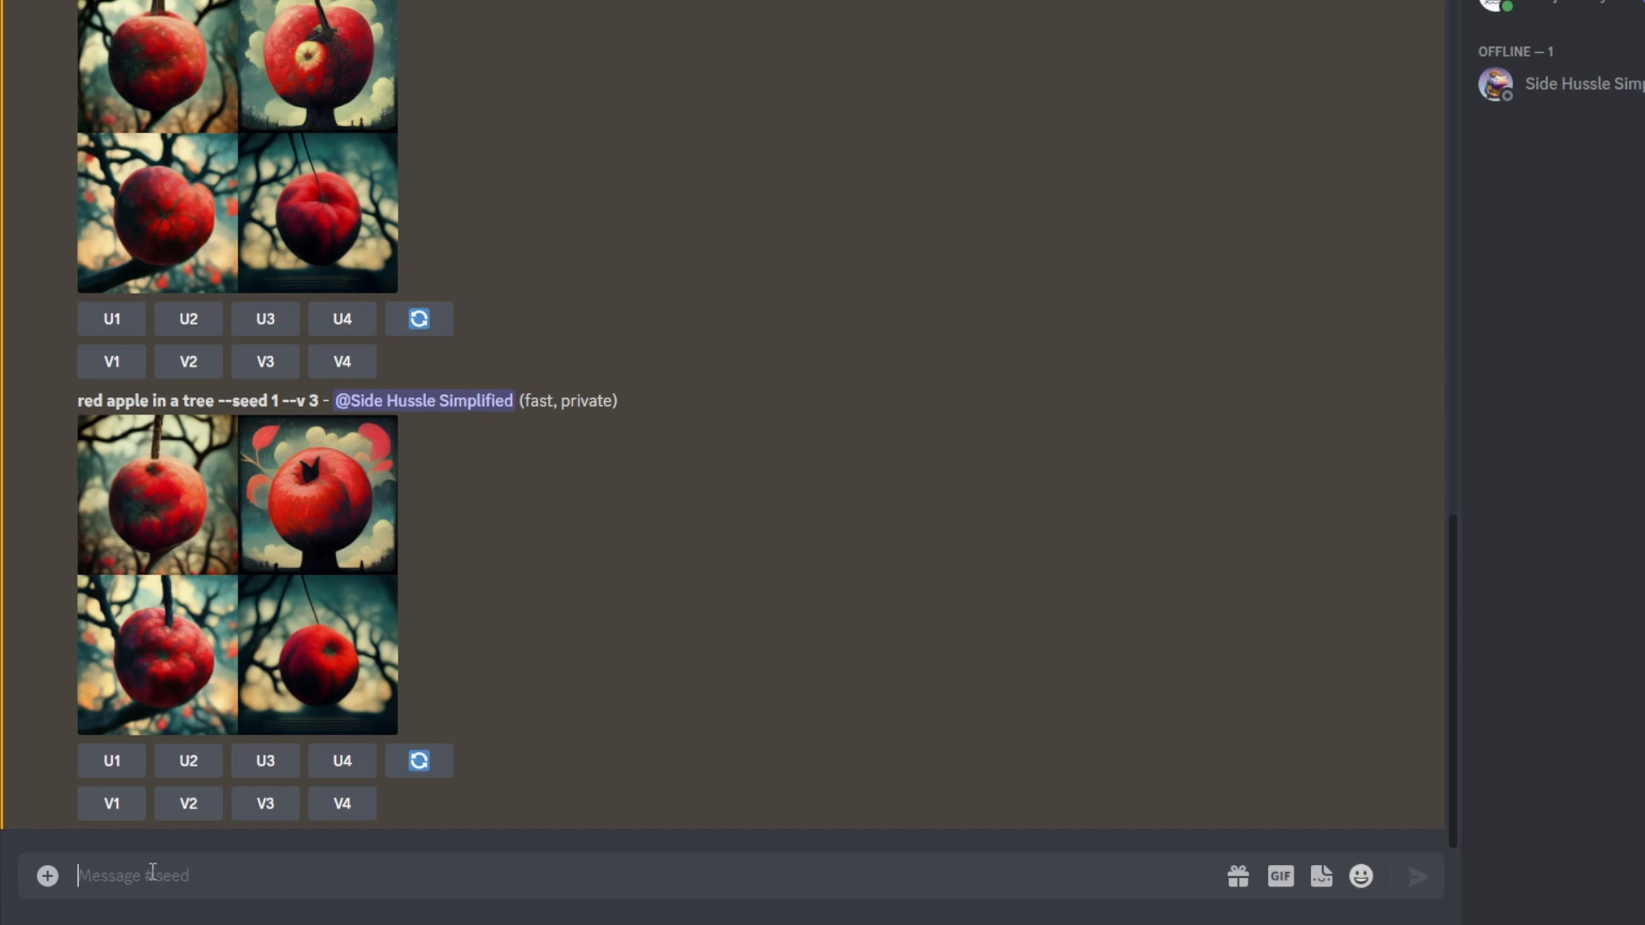
type("/")
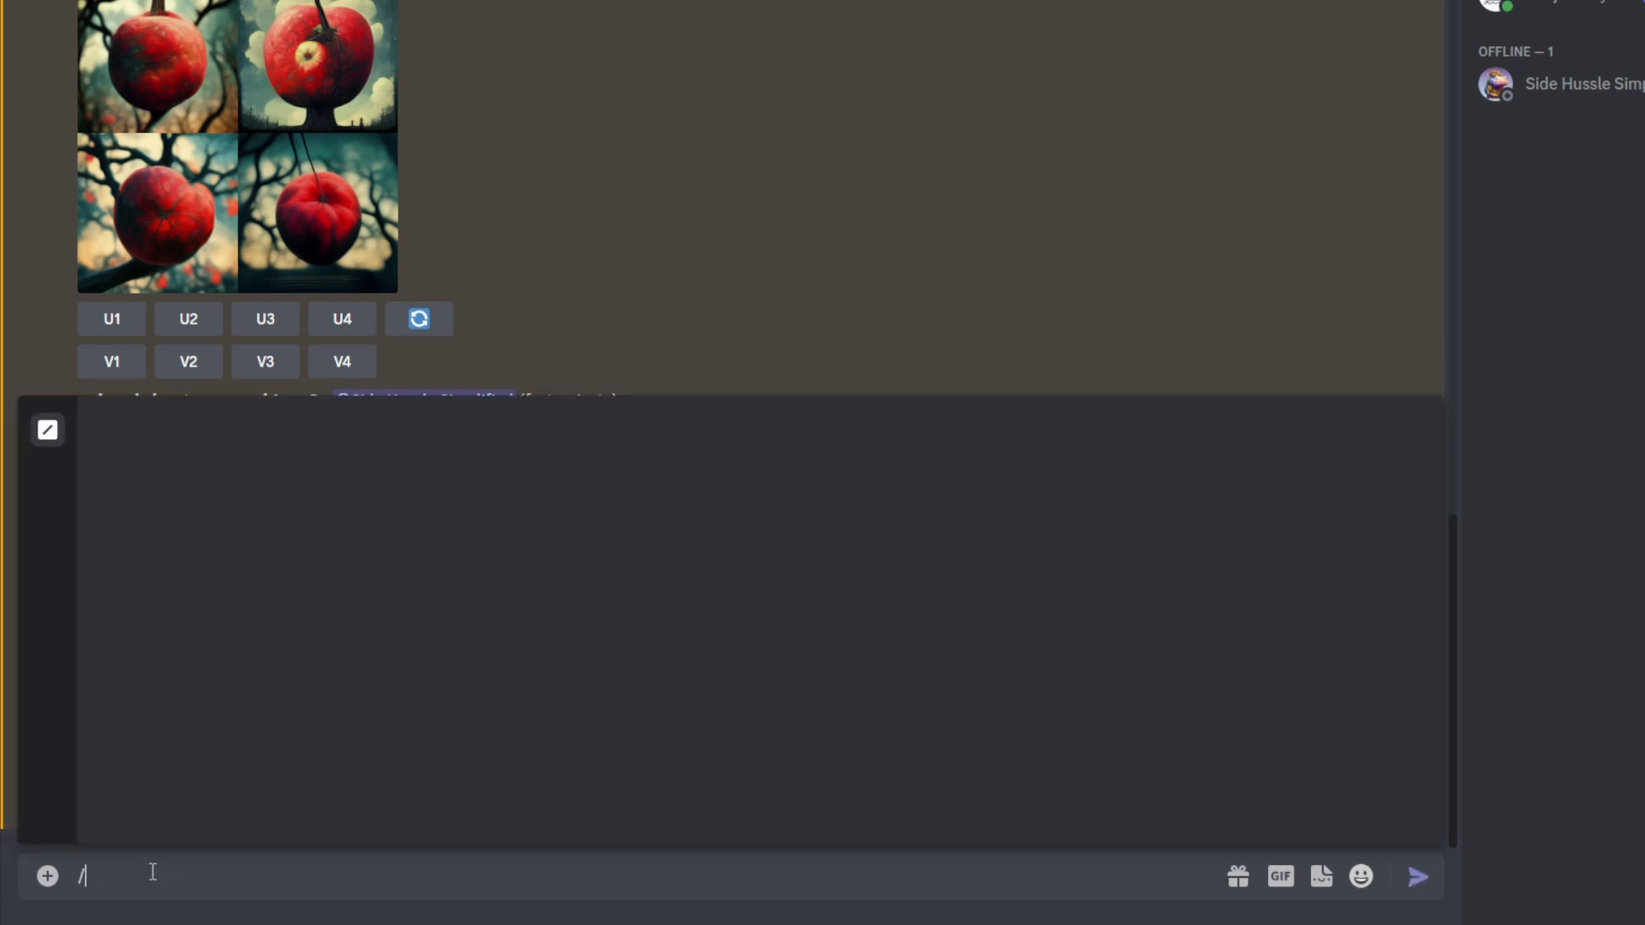
type("/")
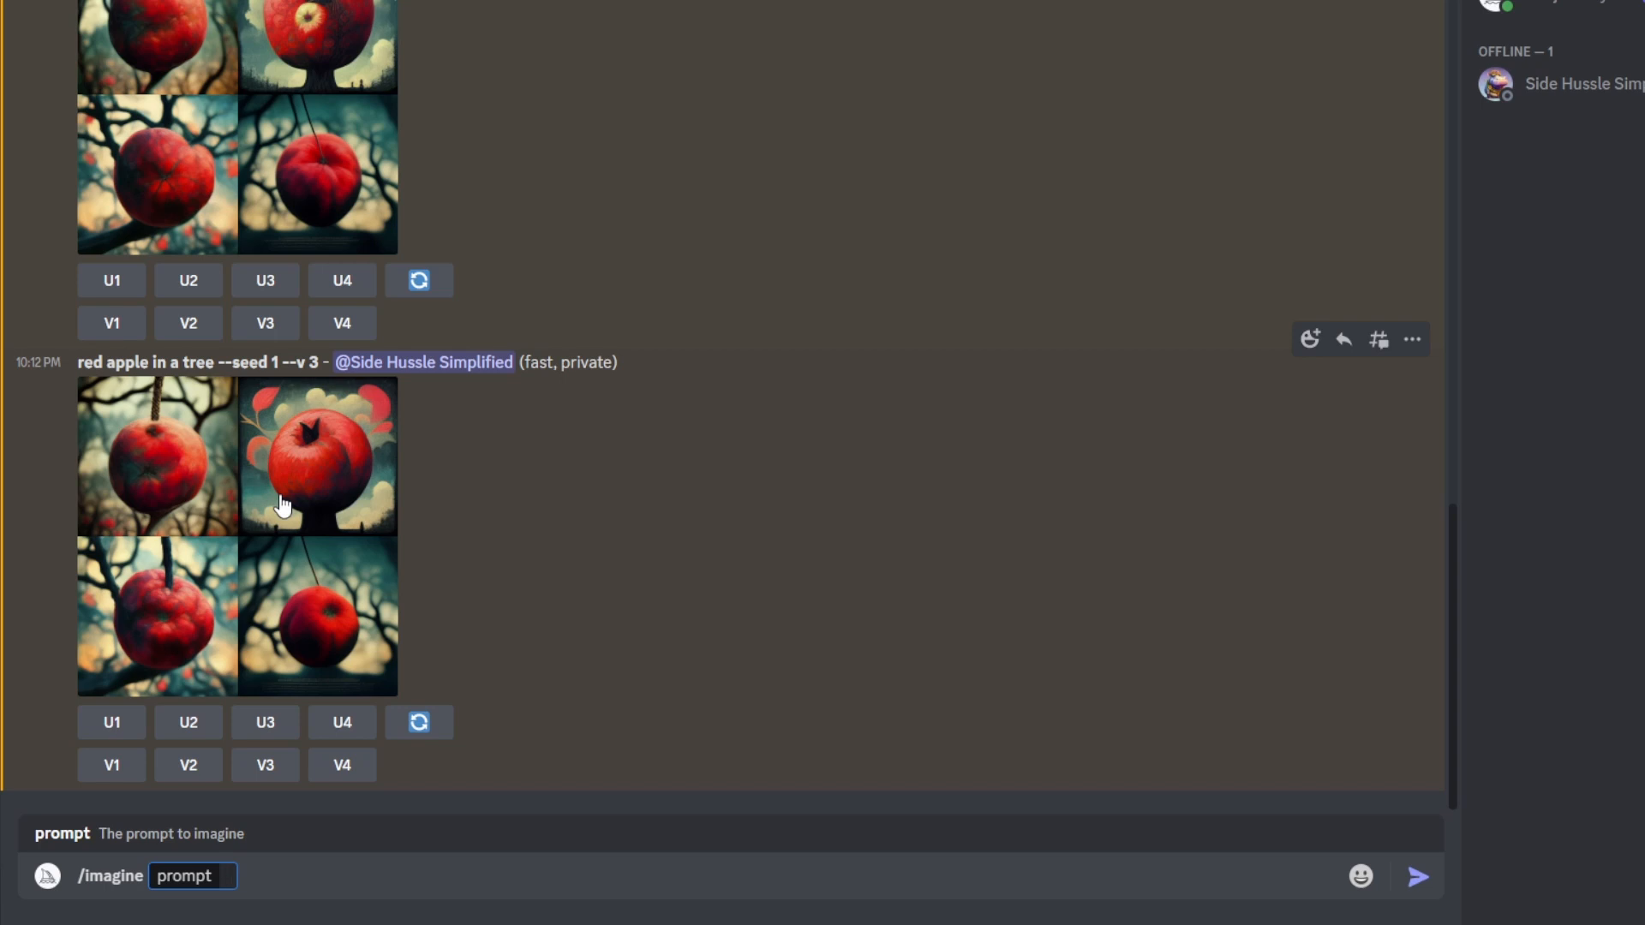
type("red apple in a tree --seed 1")
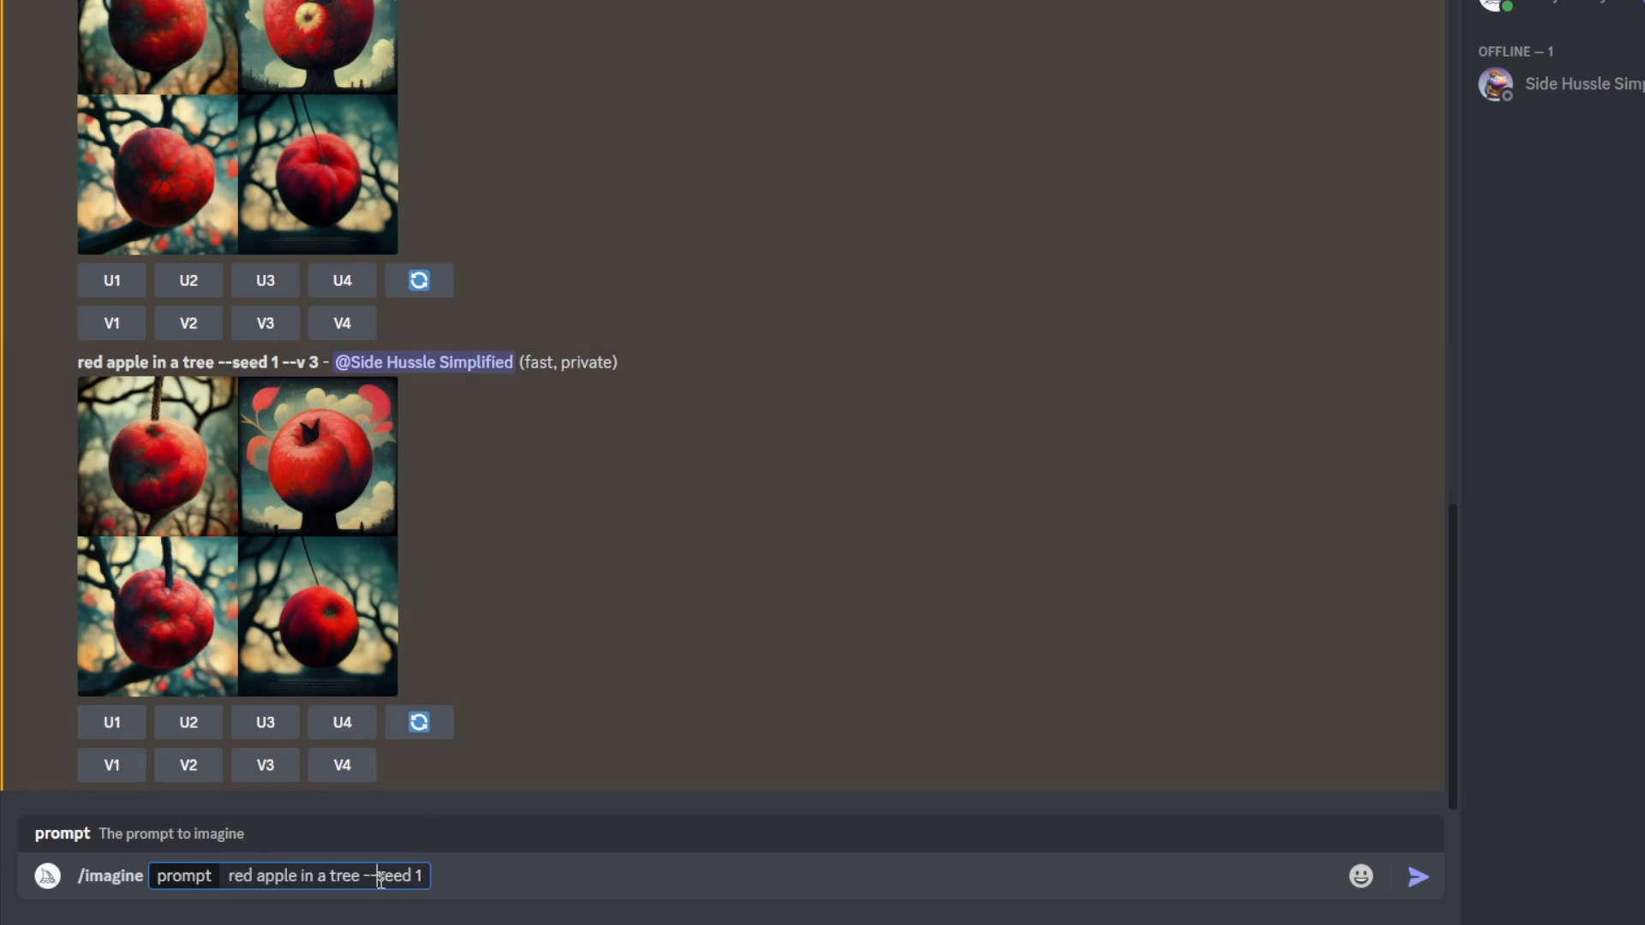
type("sam")
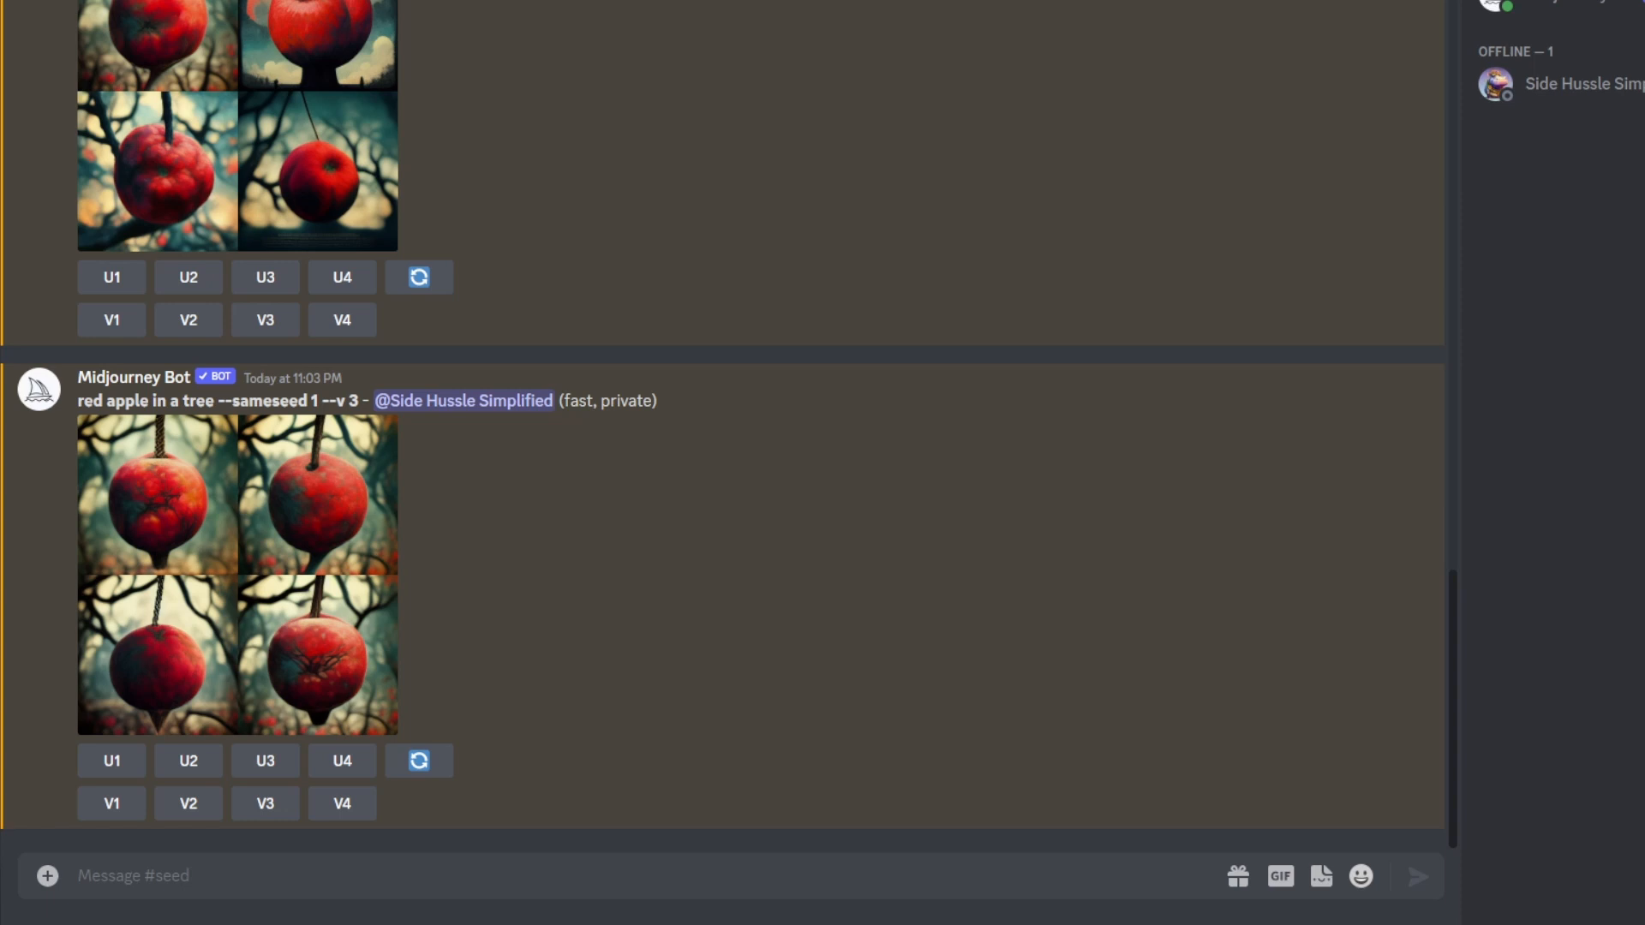
mouse_move(1012, 459)
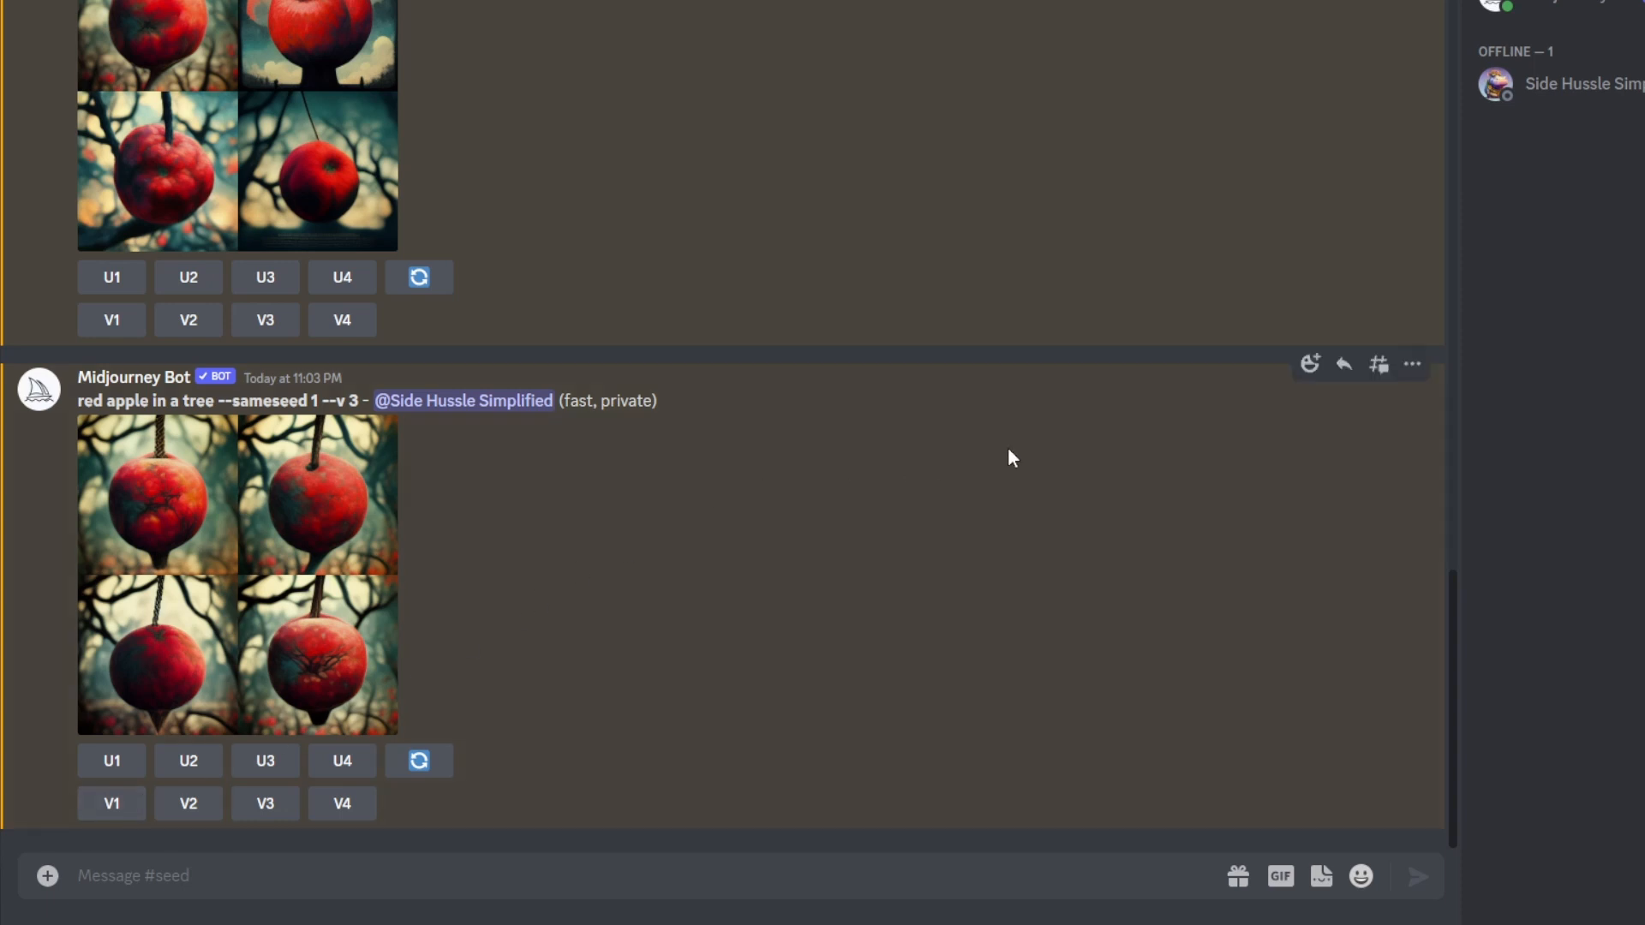
mouse_move(1309, 364)
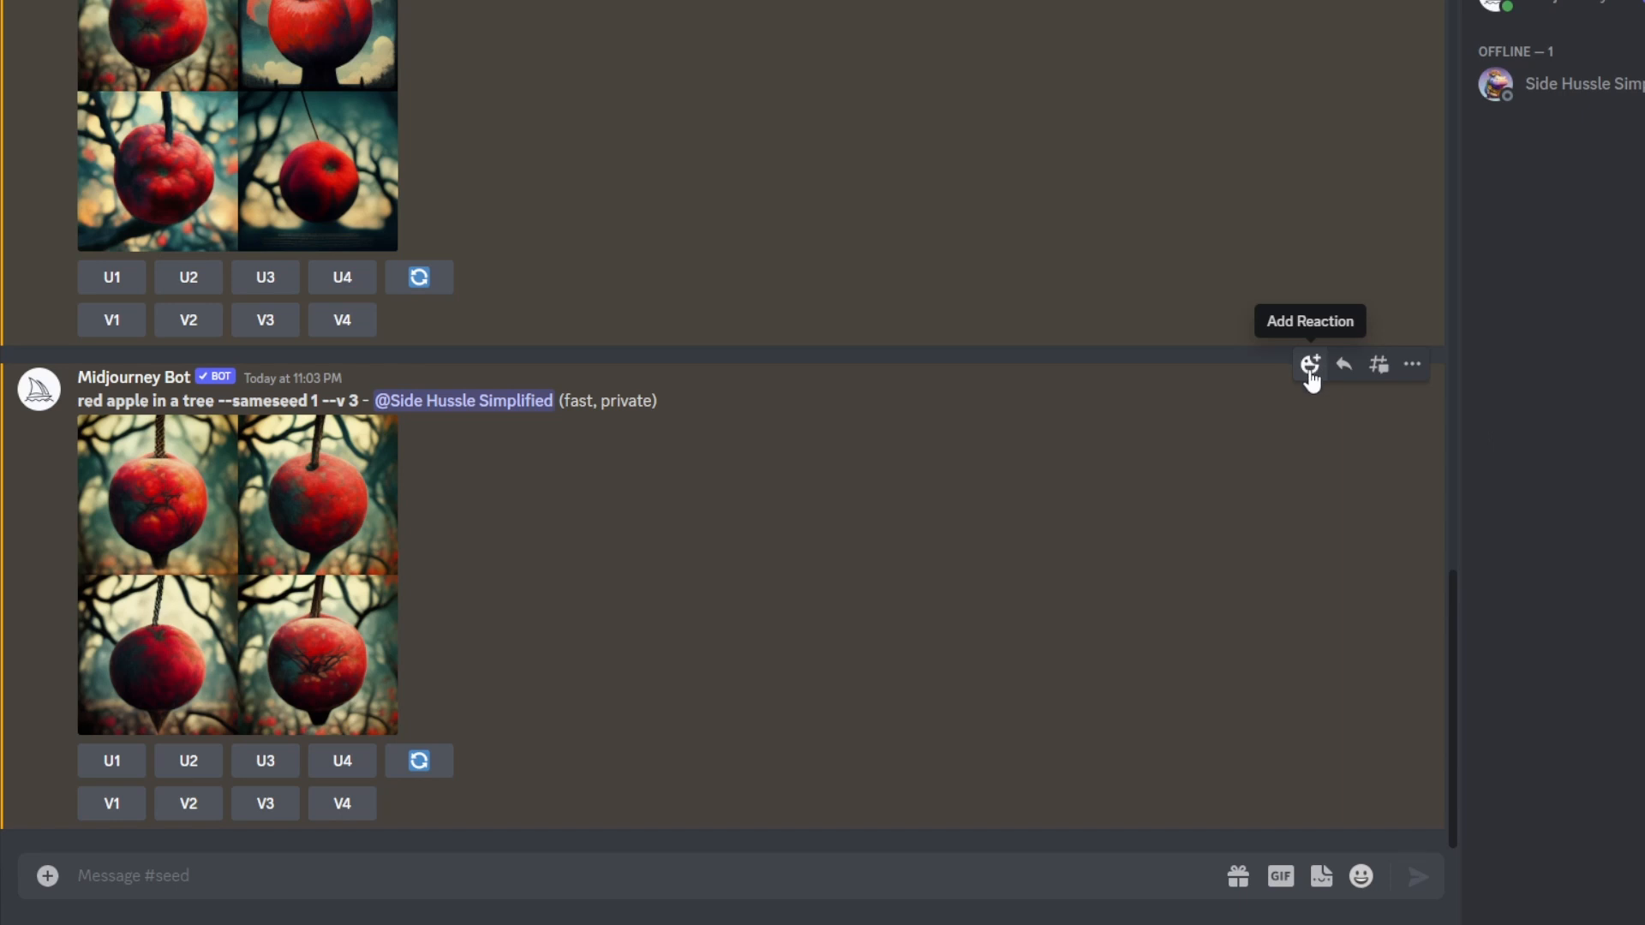
React to the sameseed apple grid with the :envelope: emoji
left_click(1309, 364)
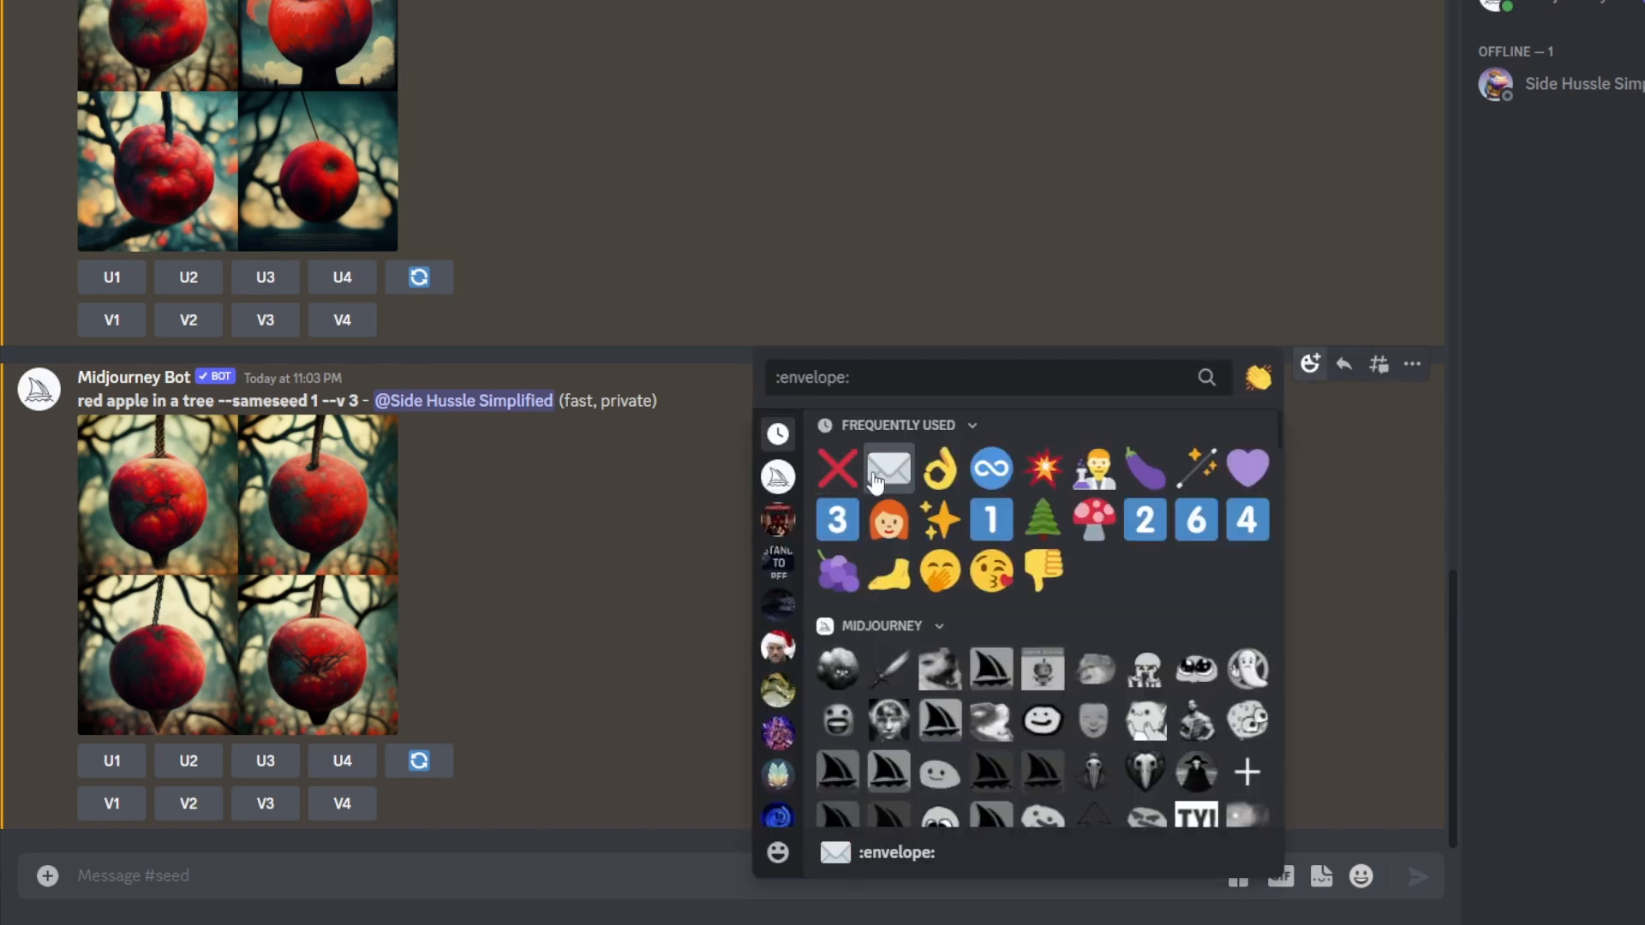
left_click(888, 468)
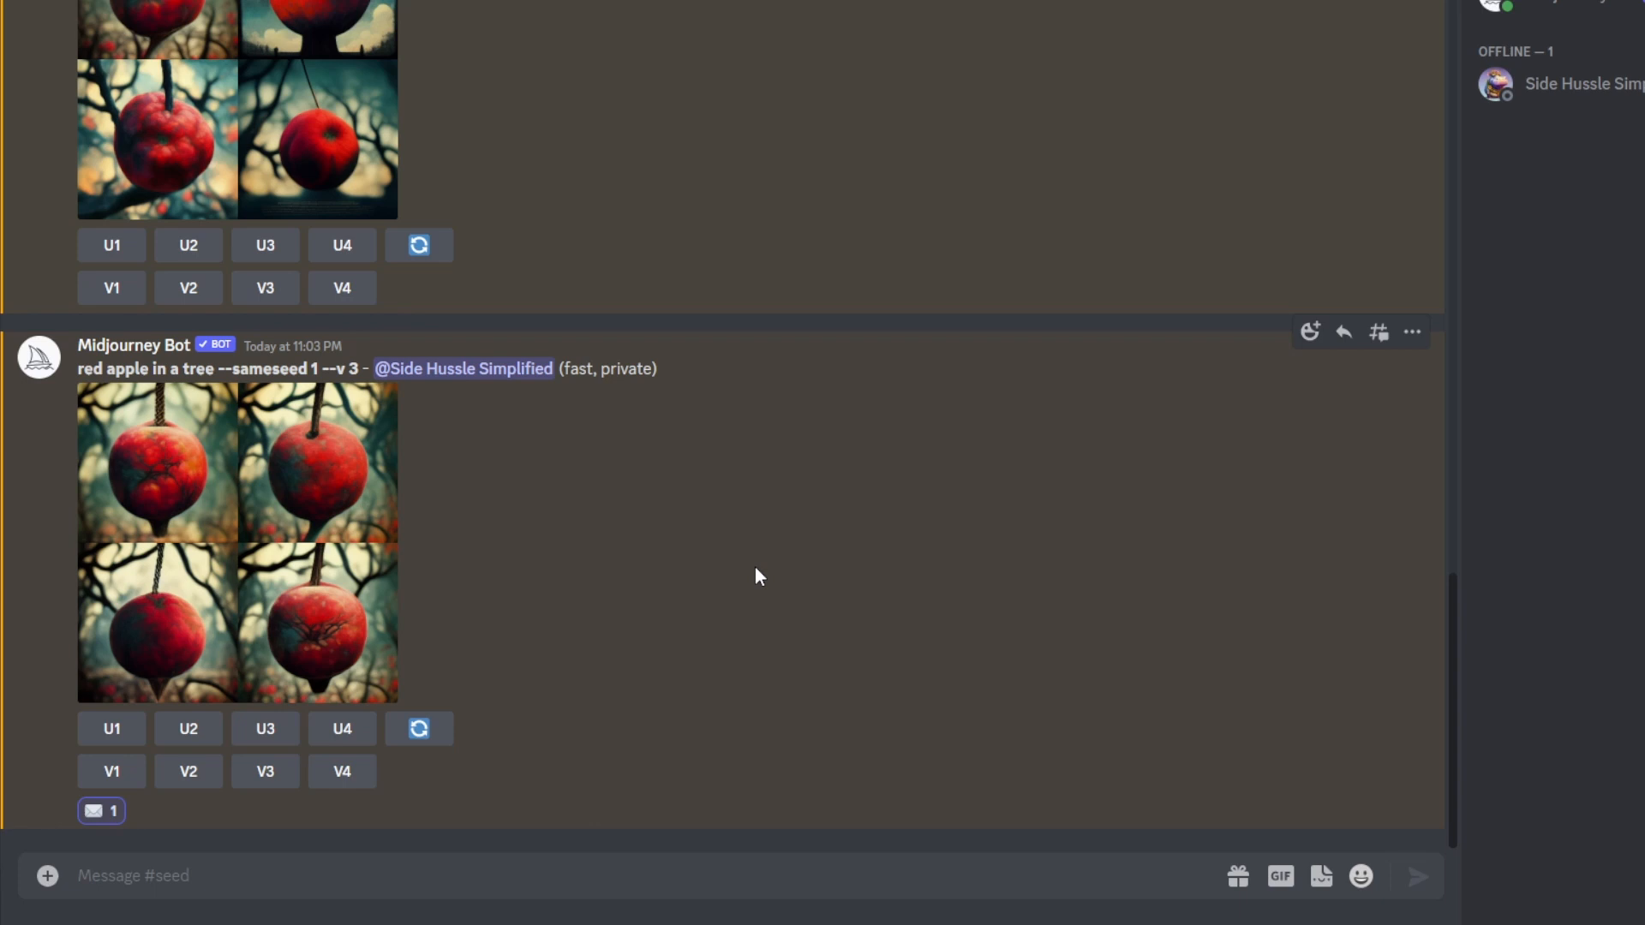
mouse_move(69, 833)
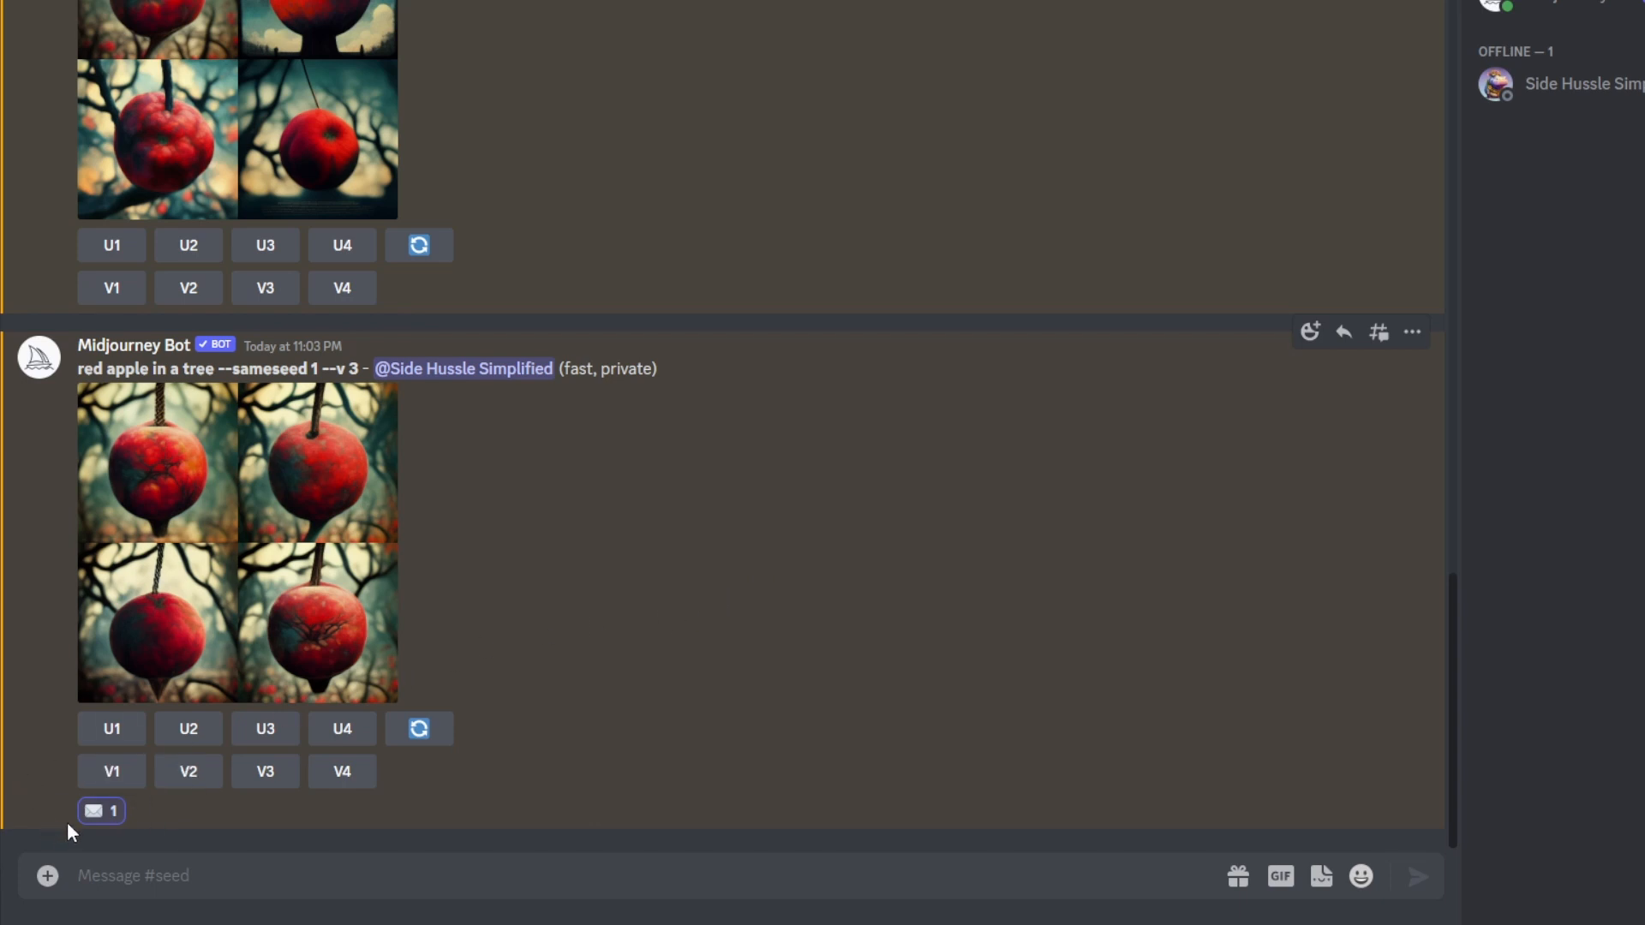
mouse_move(190, 659)
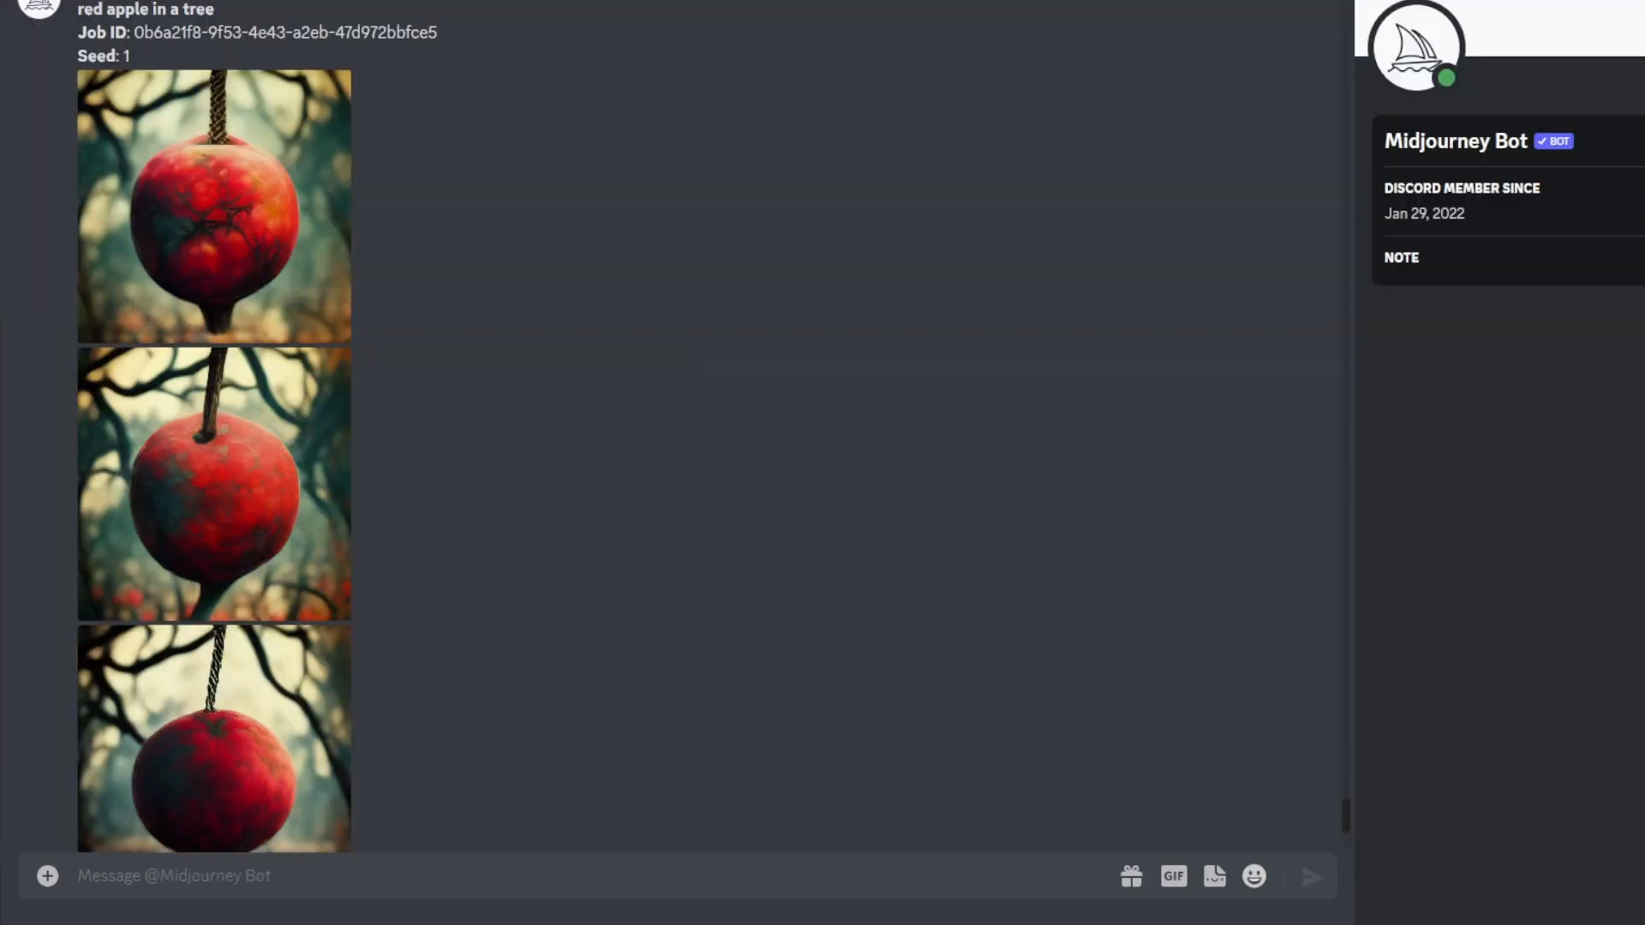
mouse_move(436, 620)
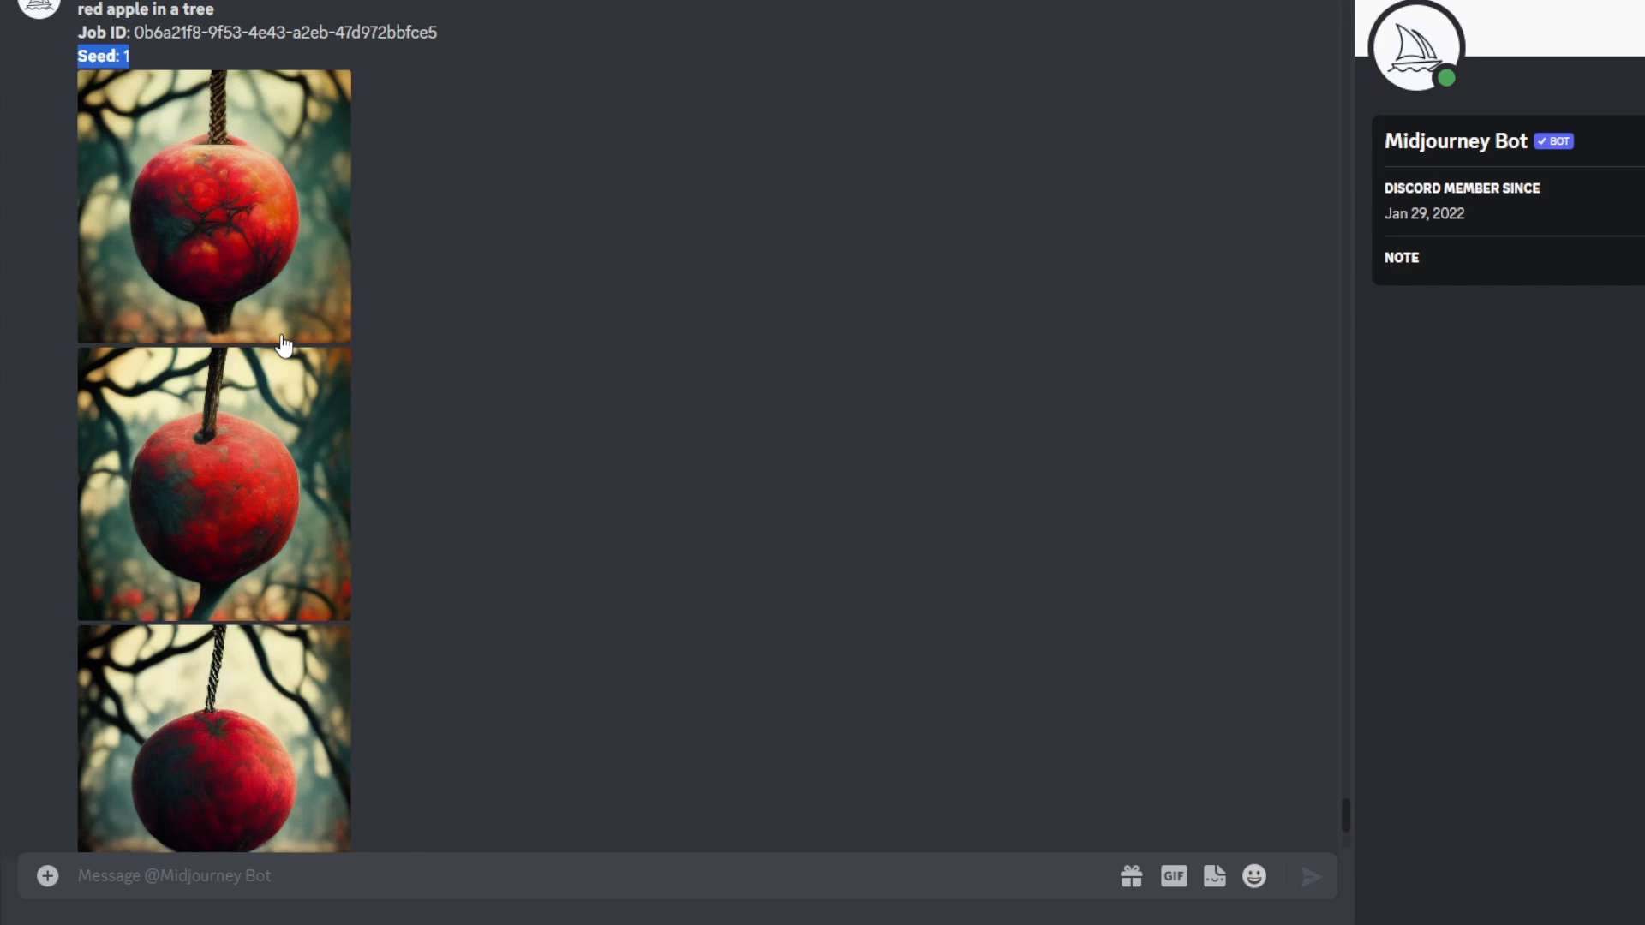
mouse_move(281, 350)
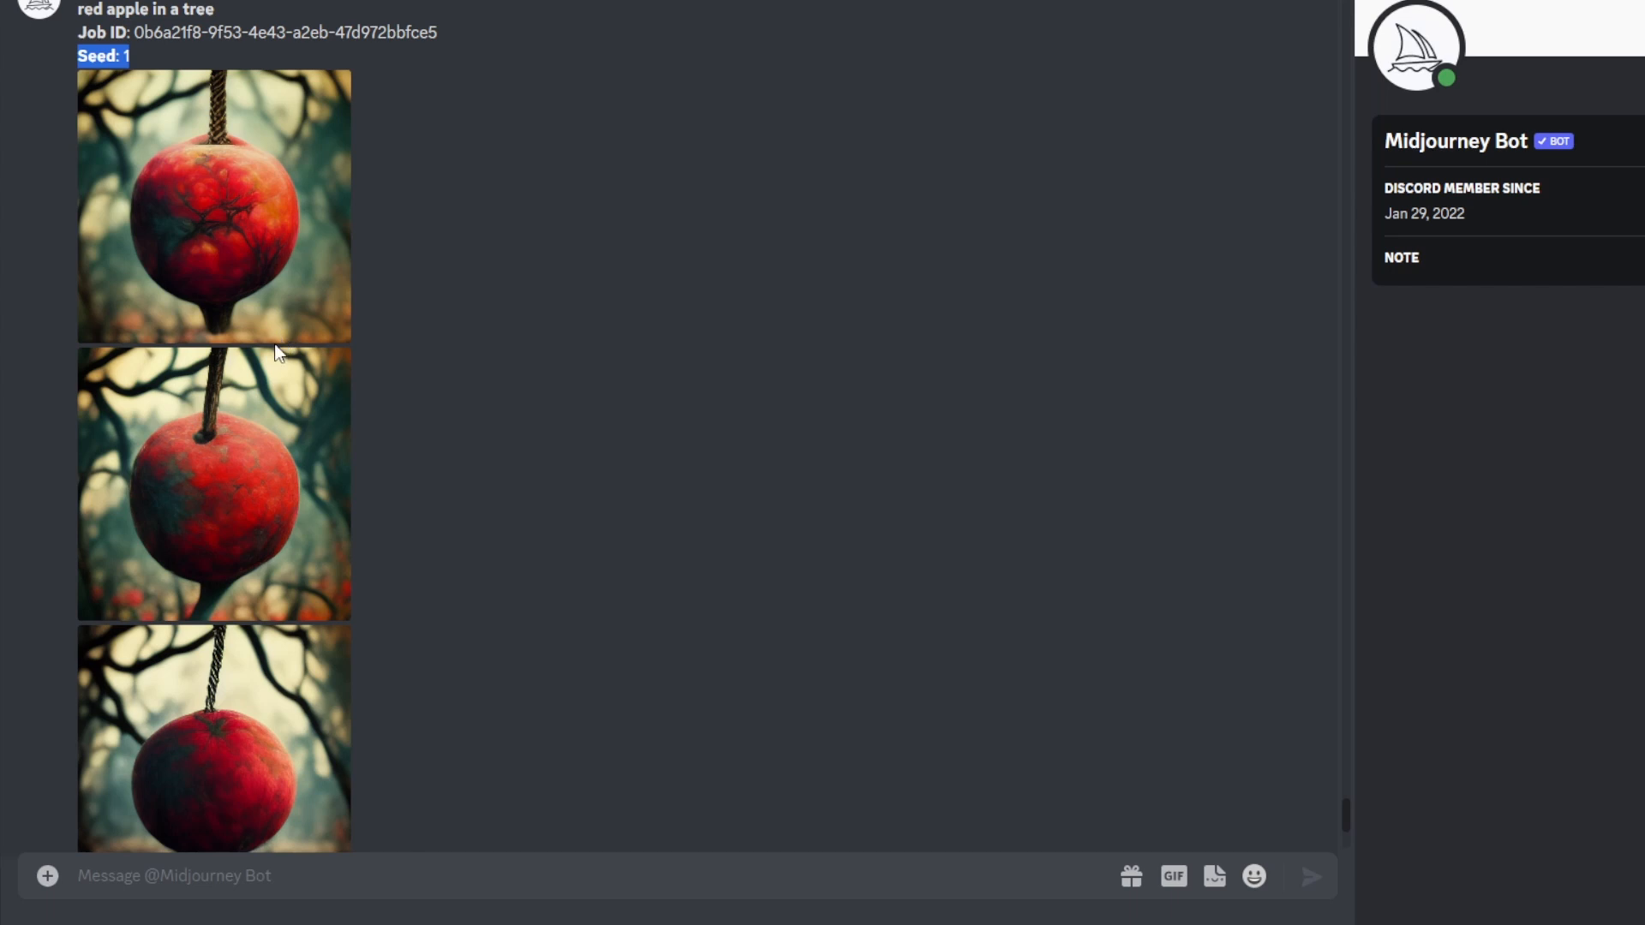
mouse_move(277, 350)
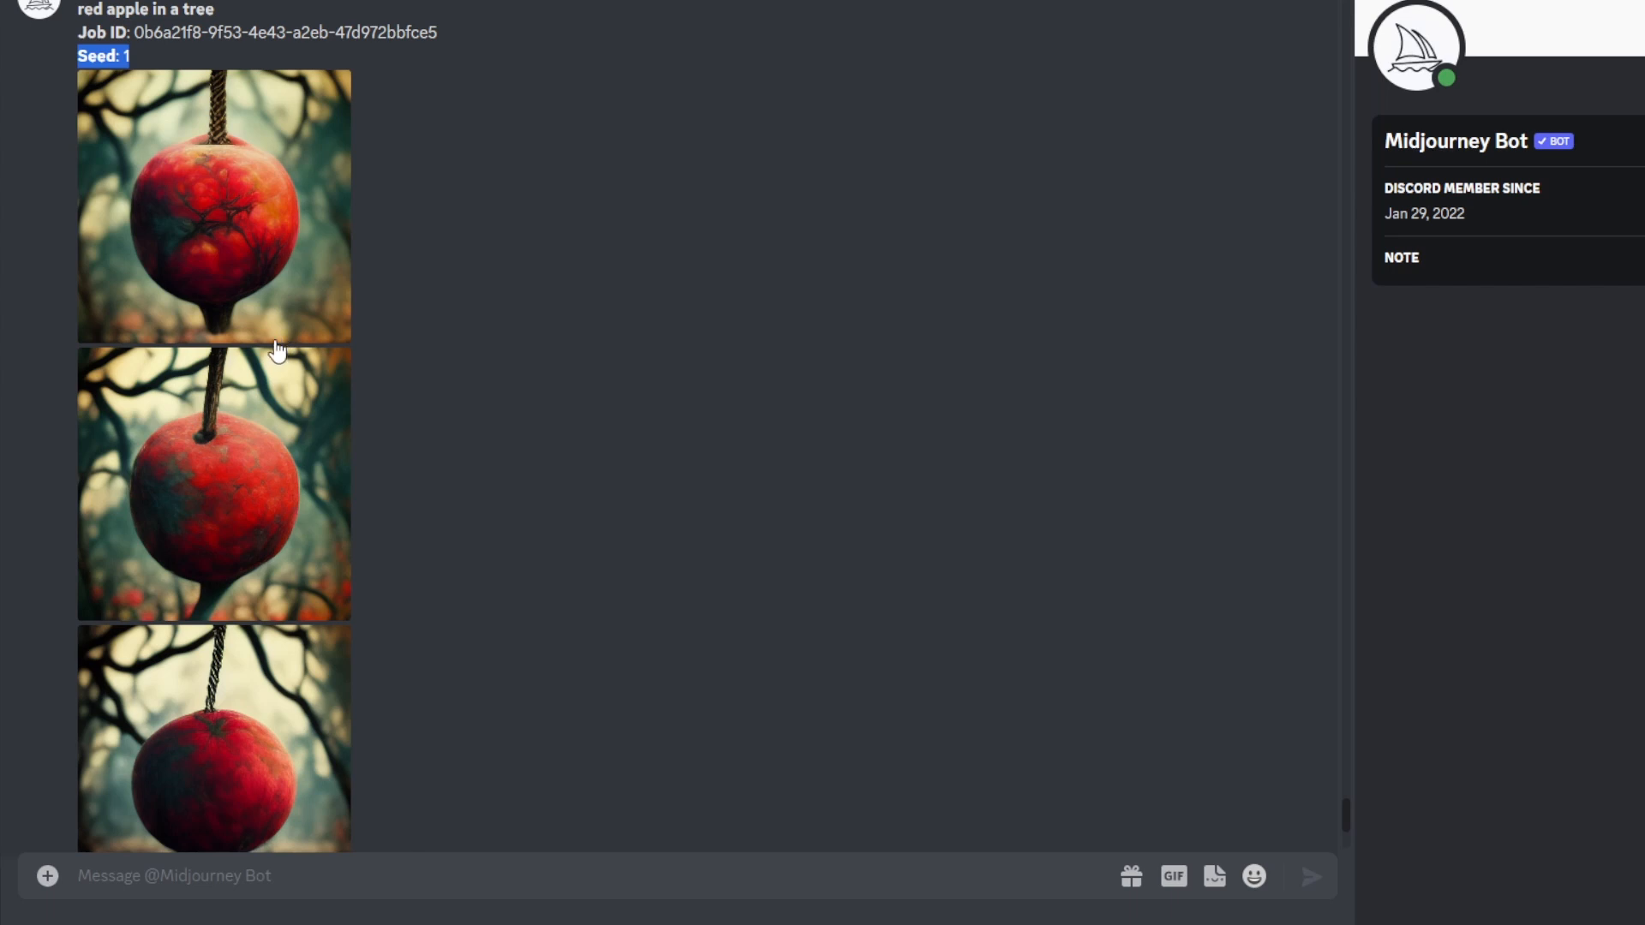